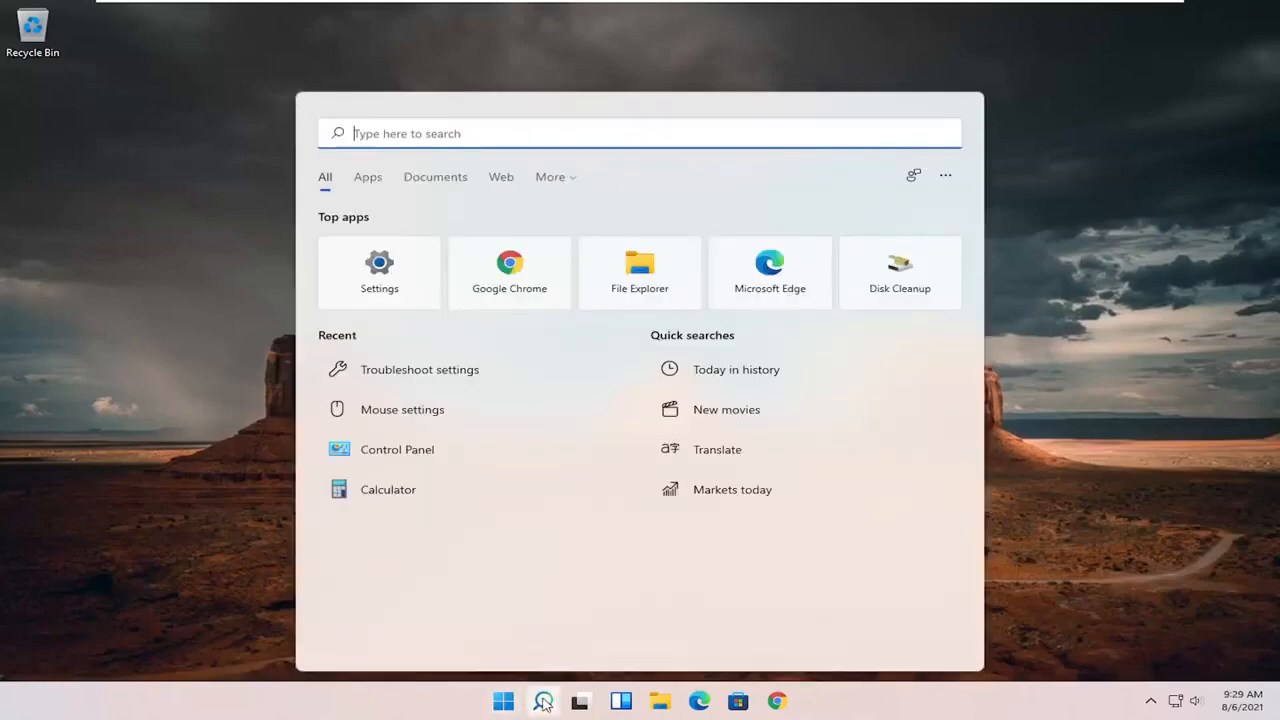
Step: Open Settings from Start search and reach Network & internet > Advanced network settings
{"action": "type", "text": "settings"}
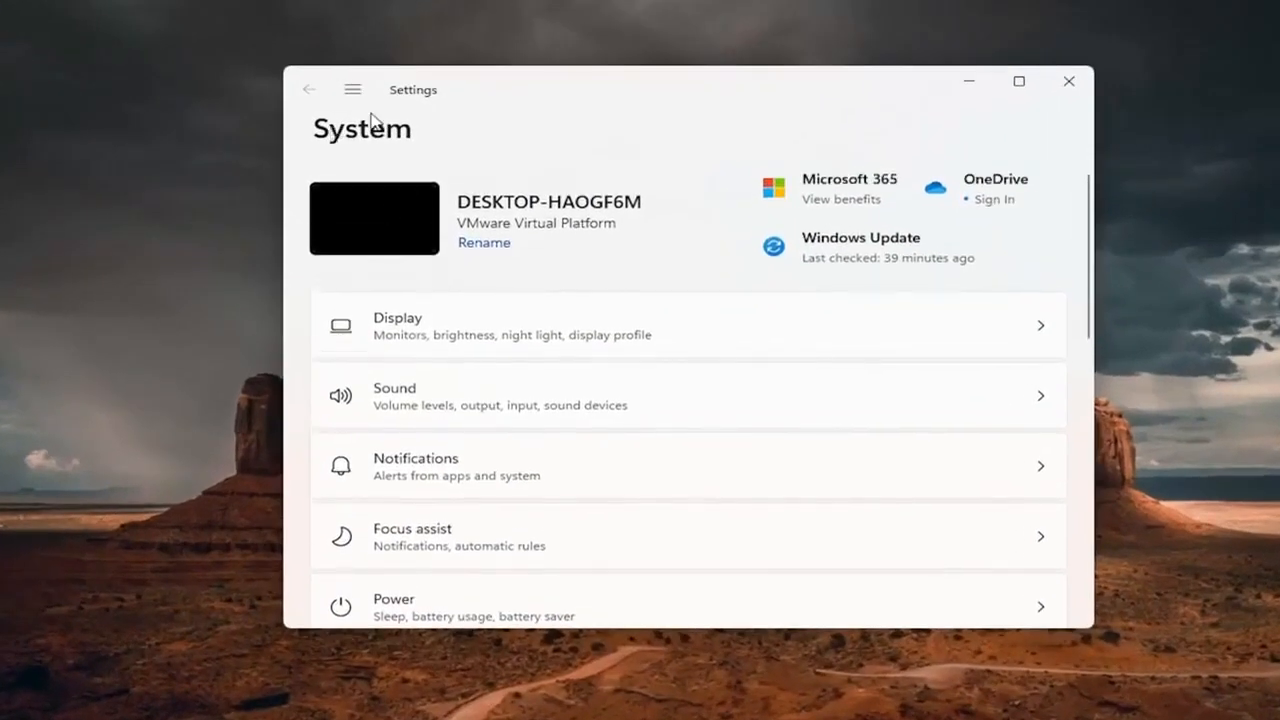
{"action": "left_click", "coordinate": [352, 89]}
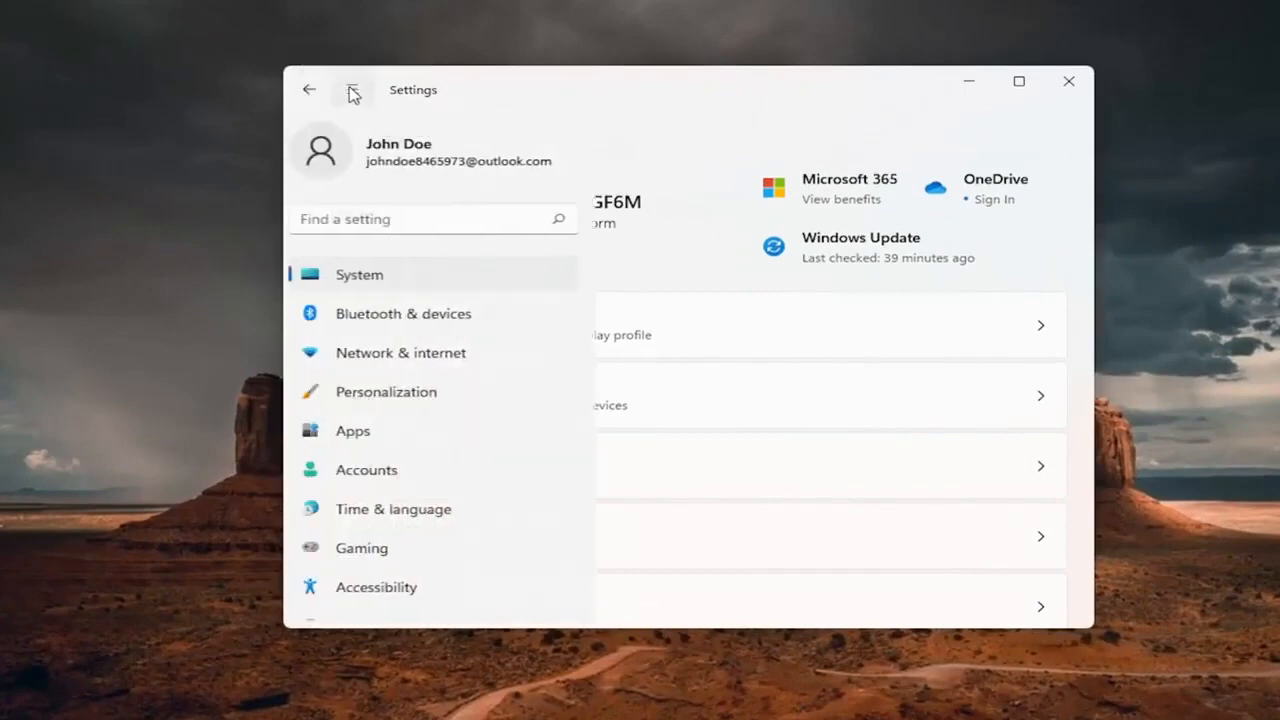
{"action": "left_click", "coordinate": [352, 89]}
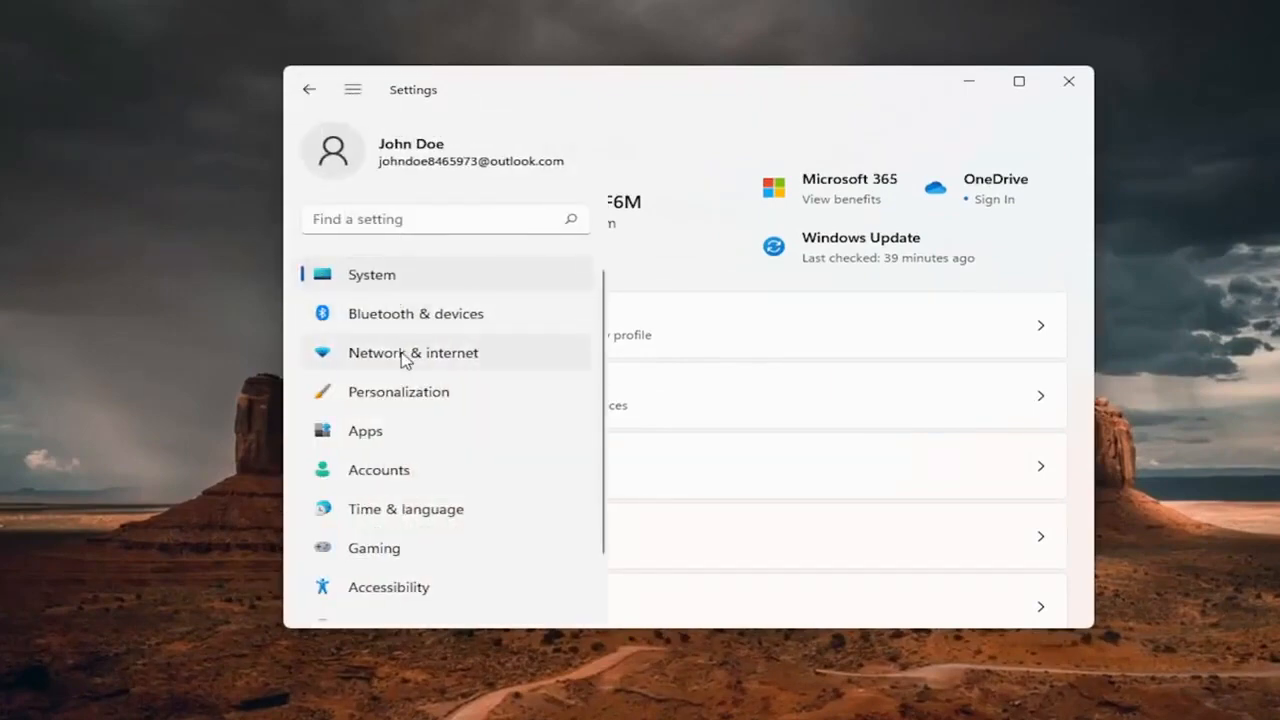
{"action": "left_click", "coordinate": [413, 352]}
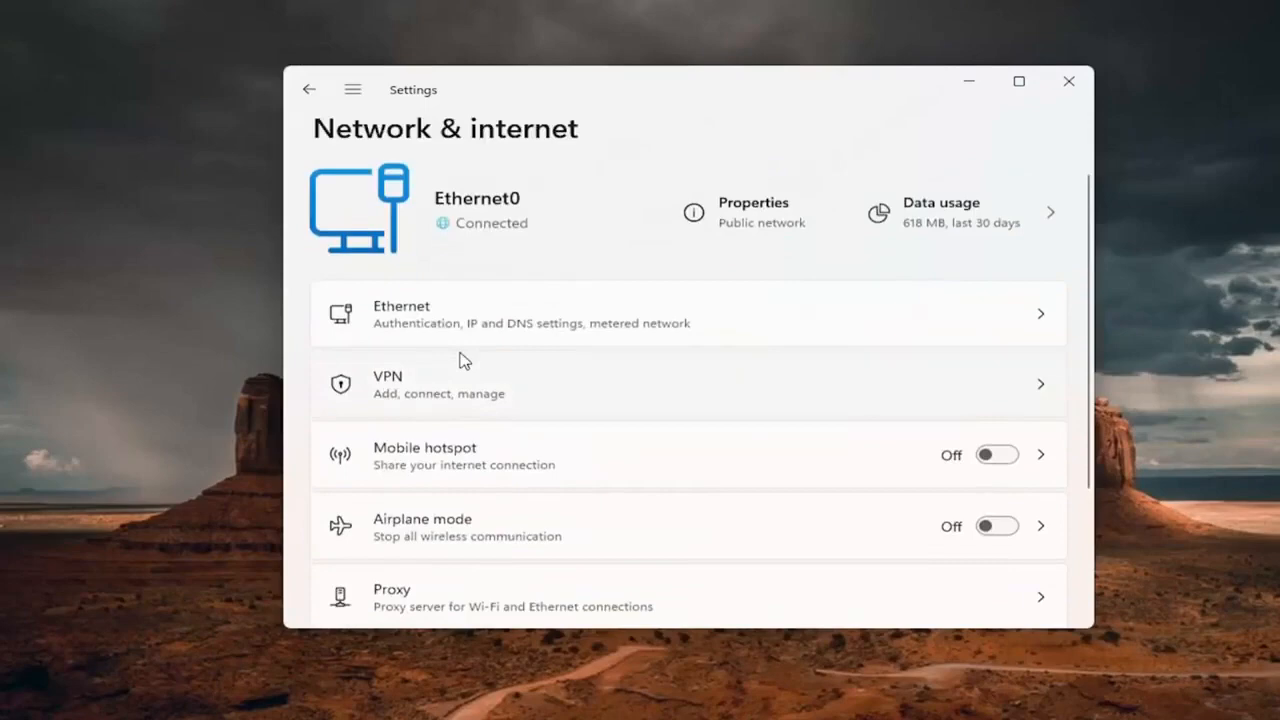
{"action": "scroll", "scroll_direction": "down", "scroll_amount": 3}
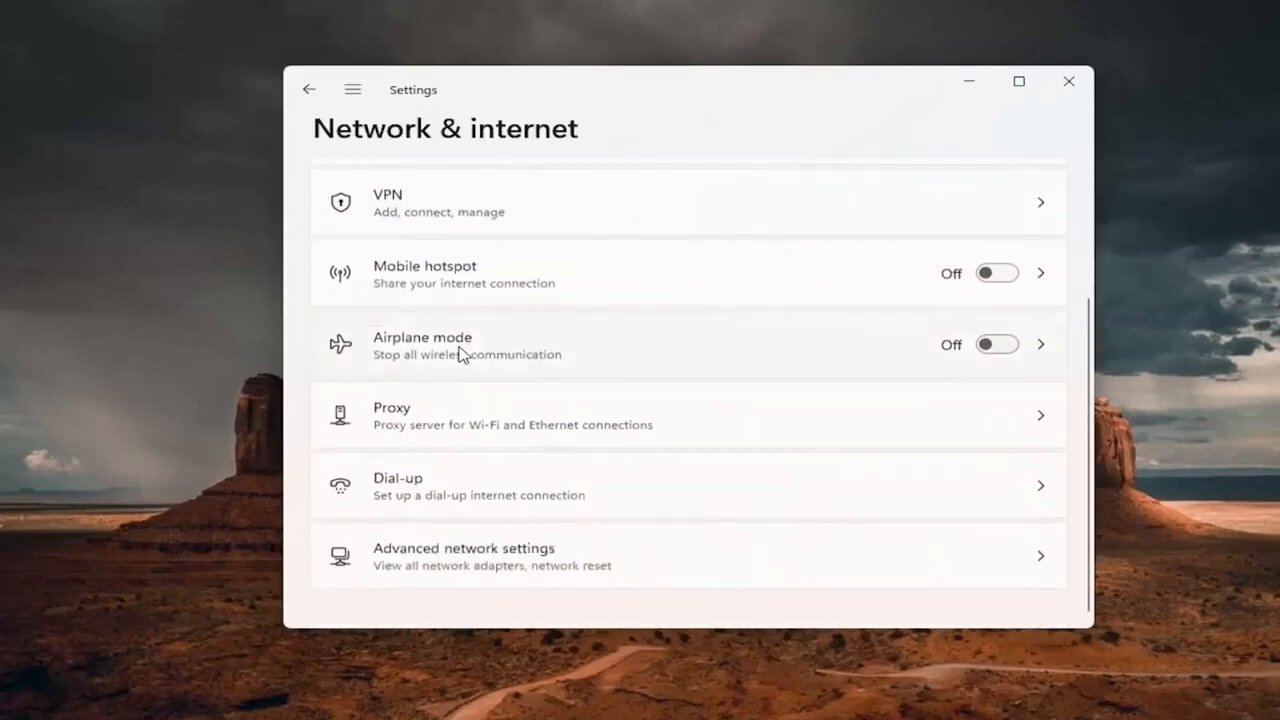
{"action": "mouse_move", "coordinate": [555, 560]}
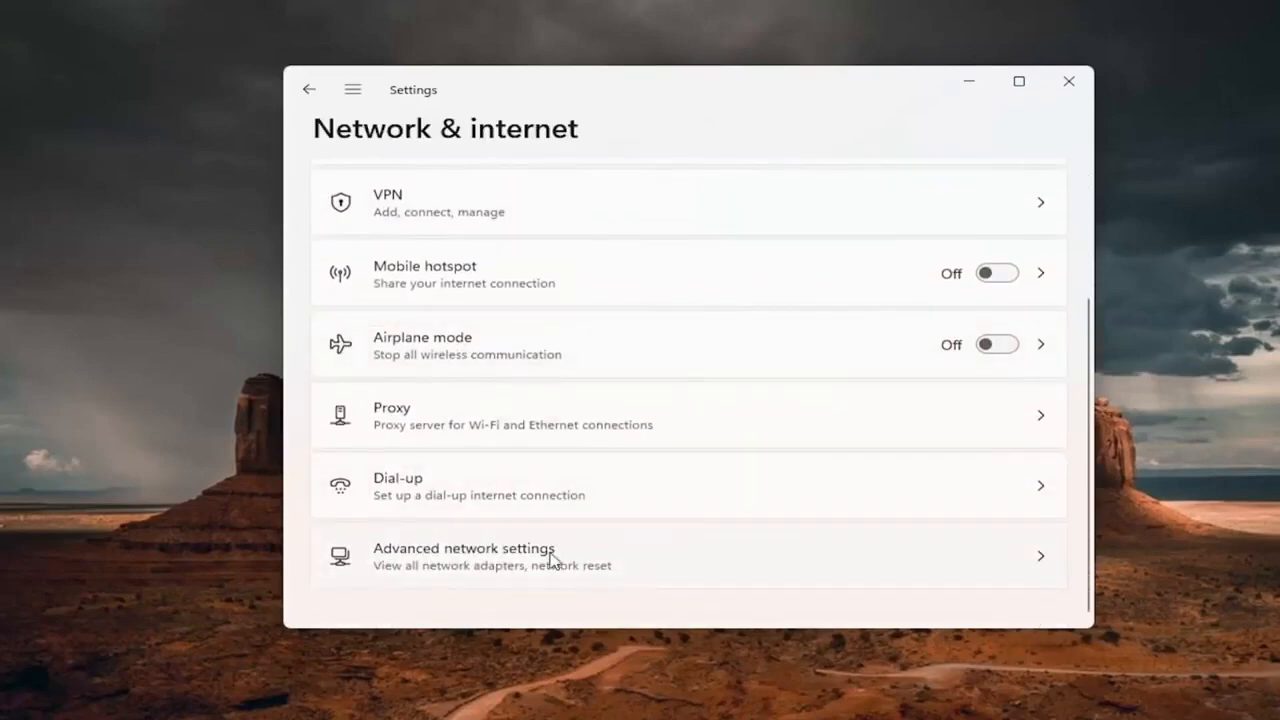
{"action": "left_click", "coordinate": [465, 556]}
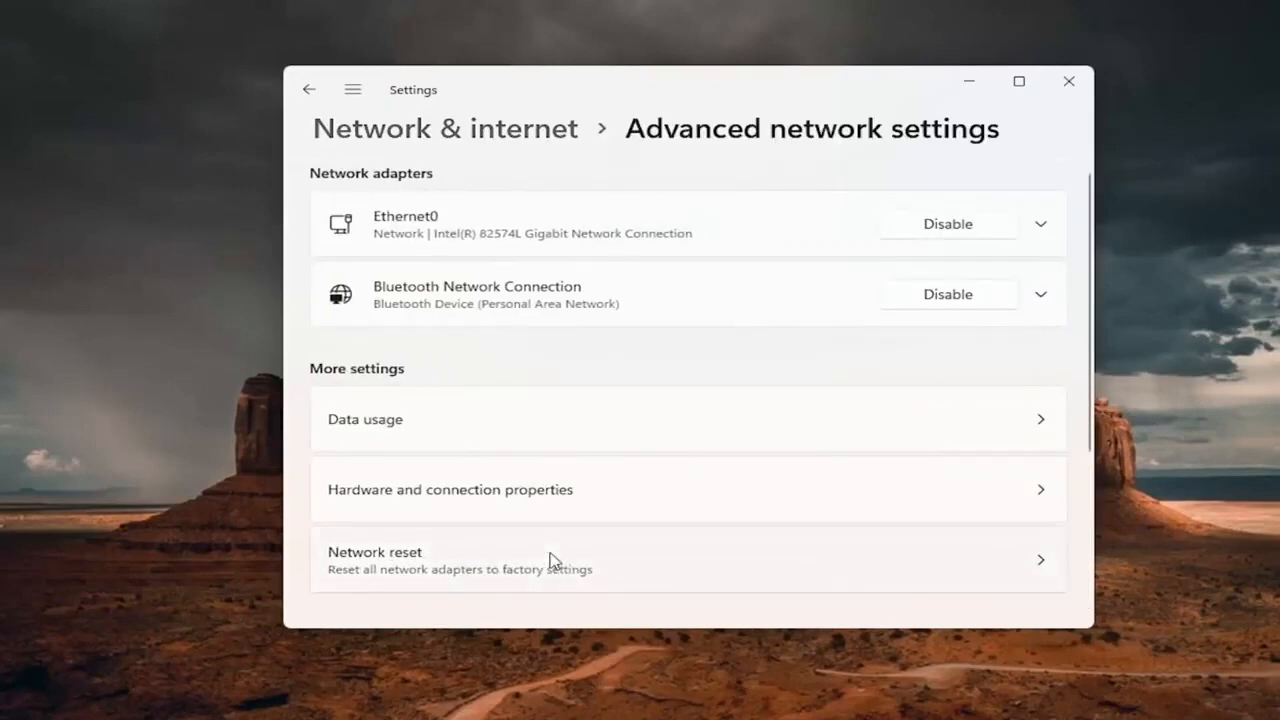
{"action": "scroll", "scroll_direction": "down", "scroll_amount": 3}
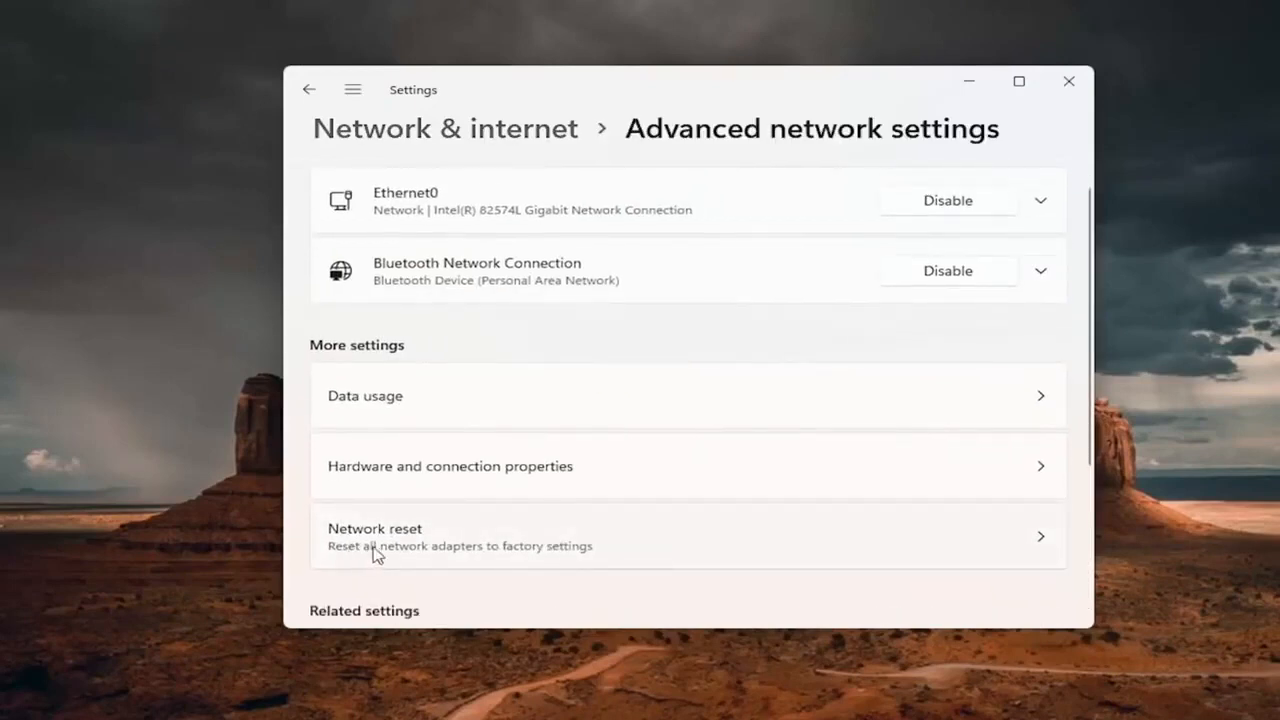
{"action": "mouse_move", "coordinate": [565, 545]}
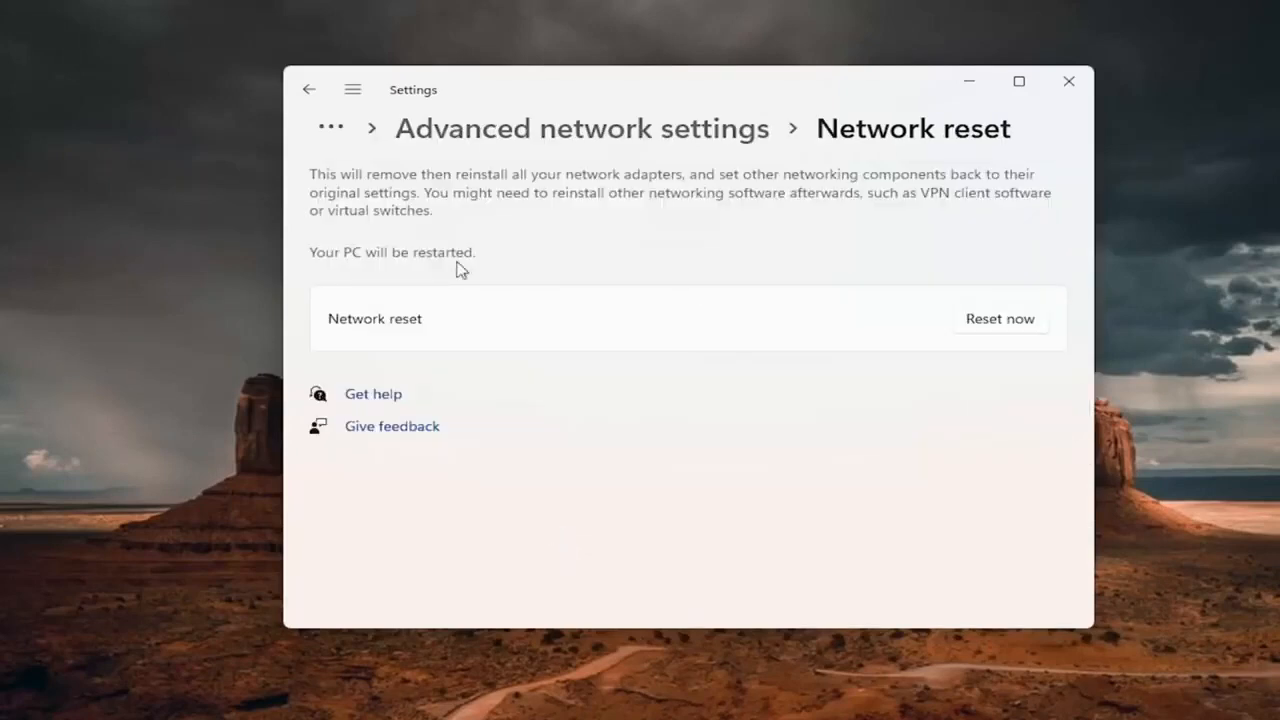
{"action": "mouse_move", "coordinate": [548, 210]}
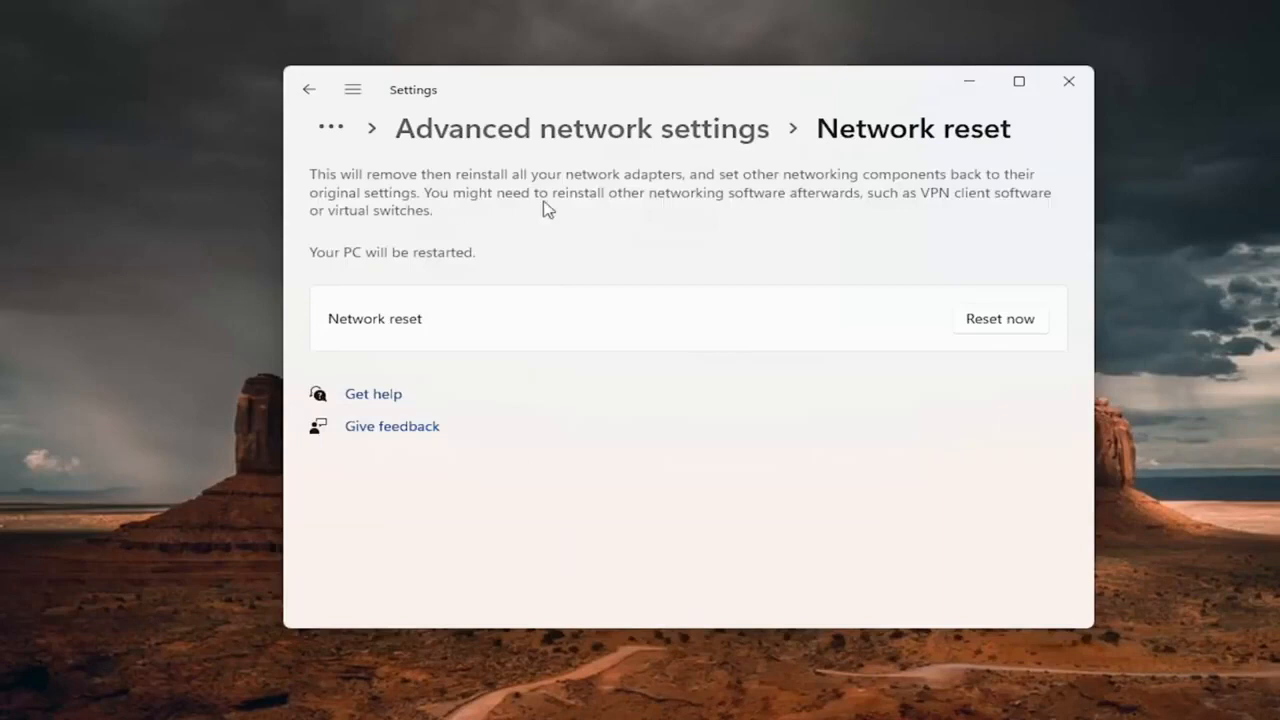
{"action": "mouse_move", "coordinate": [768, 188]}
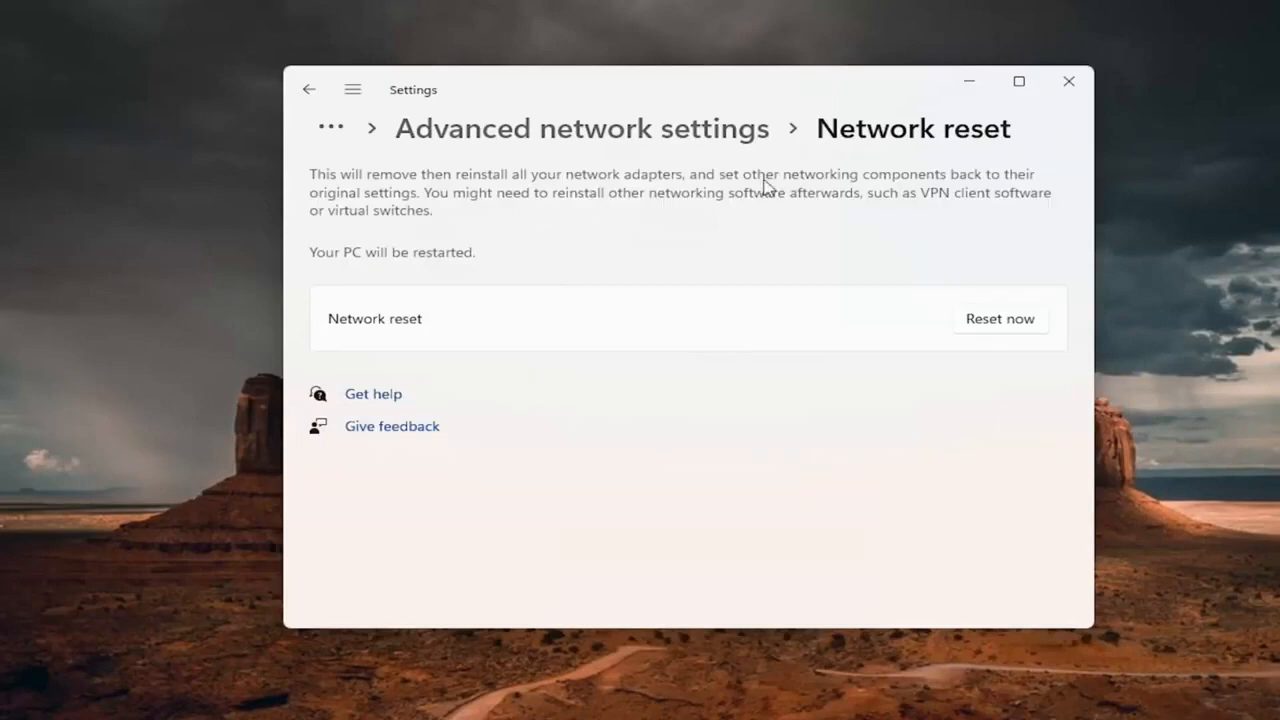
{"action": "mouse_move", "coordinate": [443, 212]}
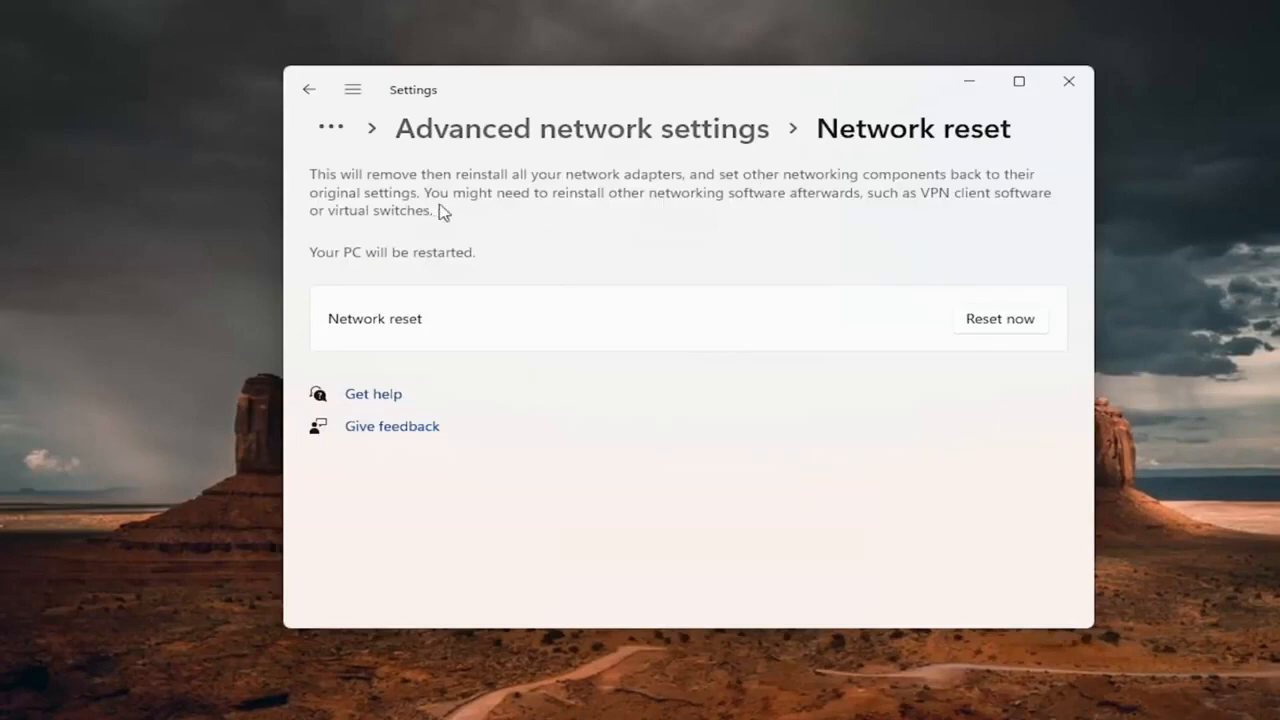
{"action": "mouse_move", "coordinate": [710, 207]}
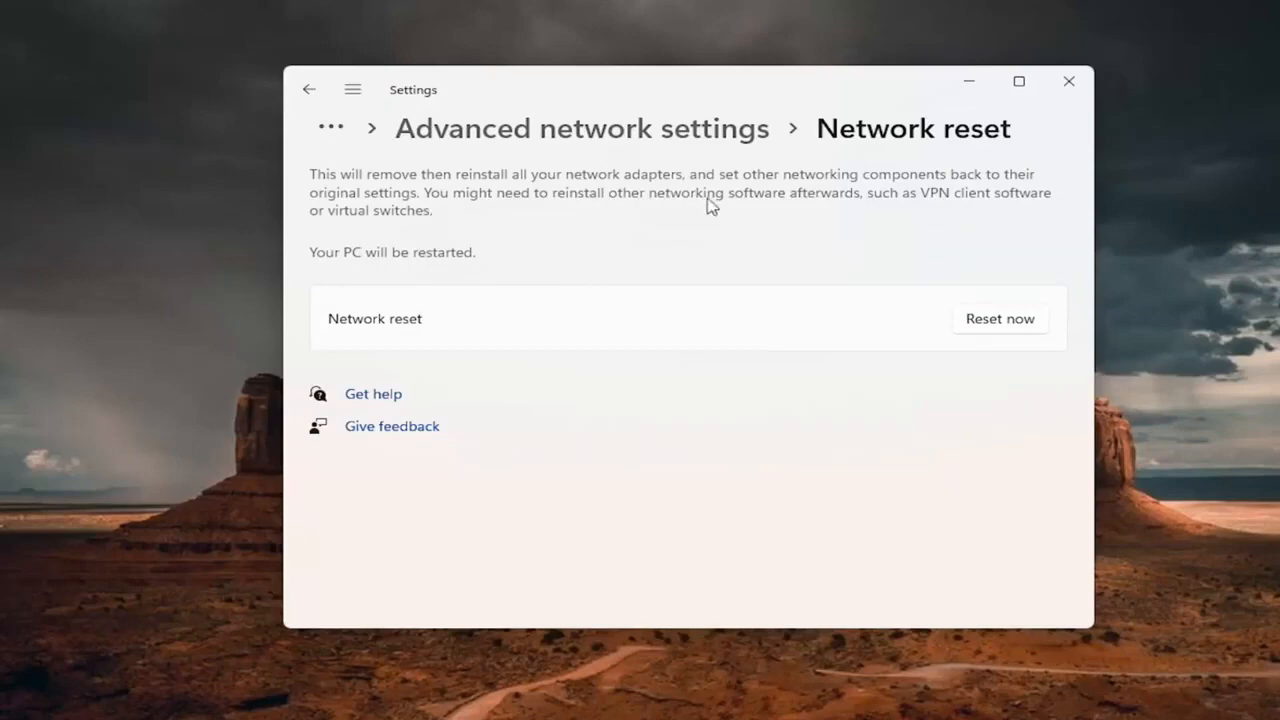
{"action": "mouse_move", "coordinate": [911, 212]}
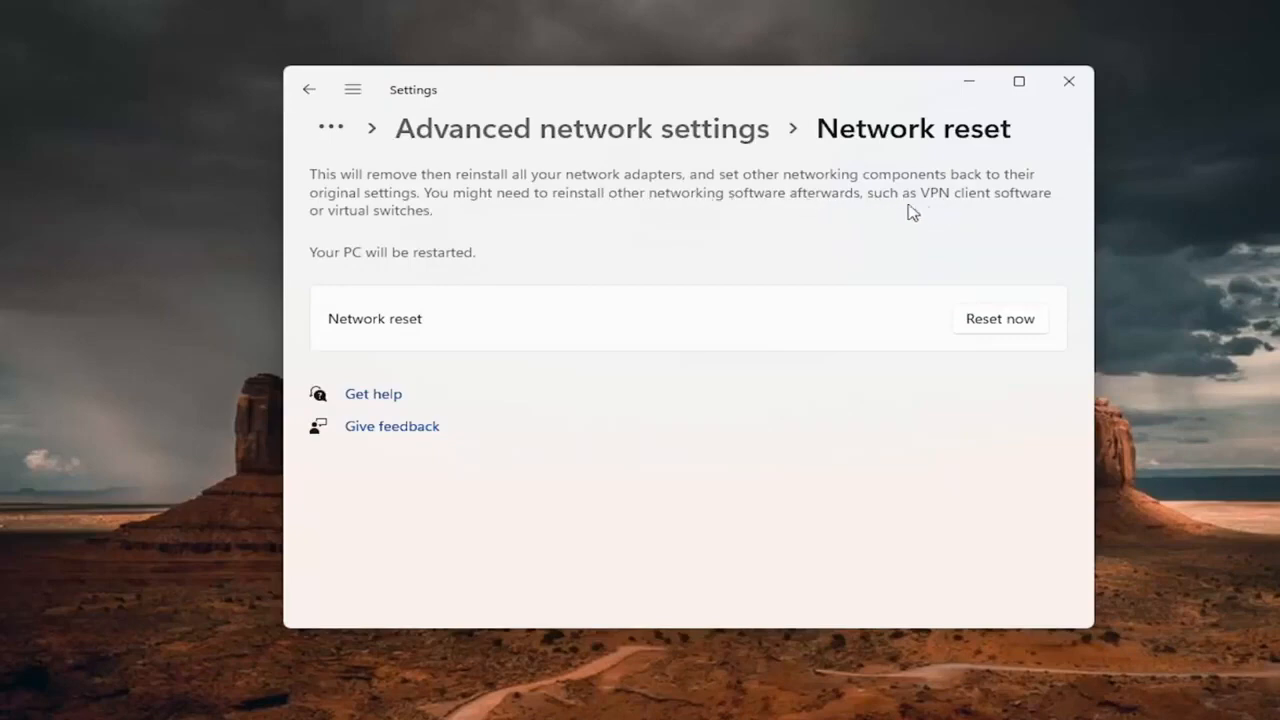
{"action": "mouse_move", "coordinate": [425, 275]}
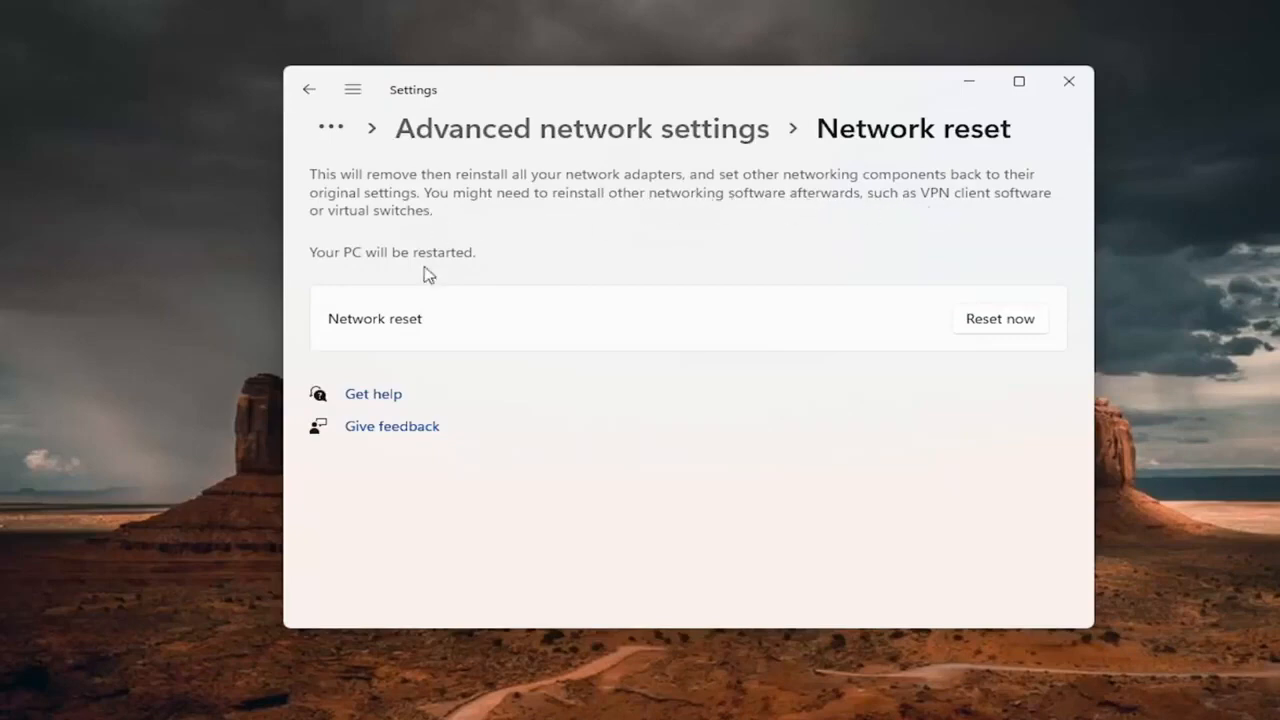
{"action": "mouse_move", "coordinate": [483, 240]}
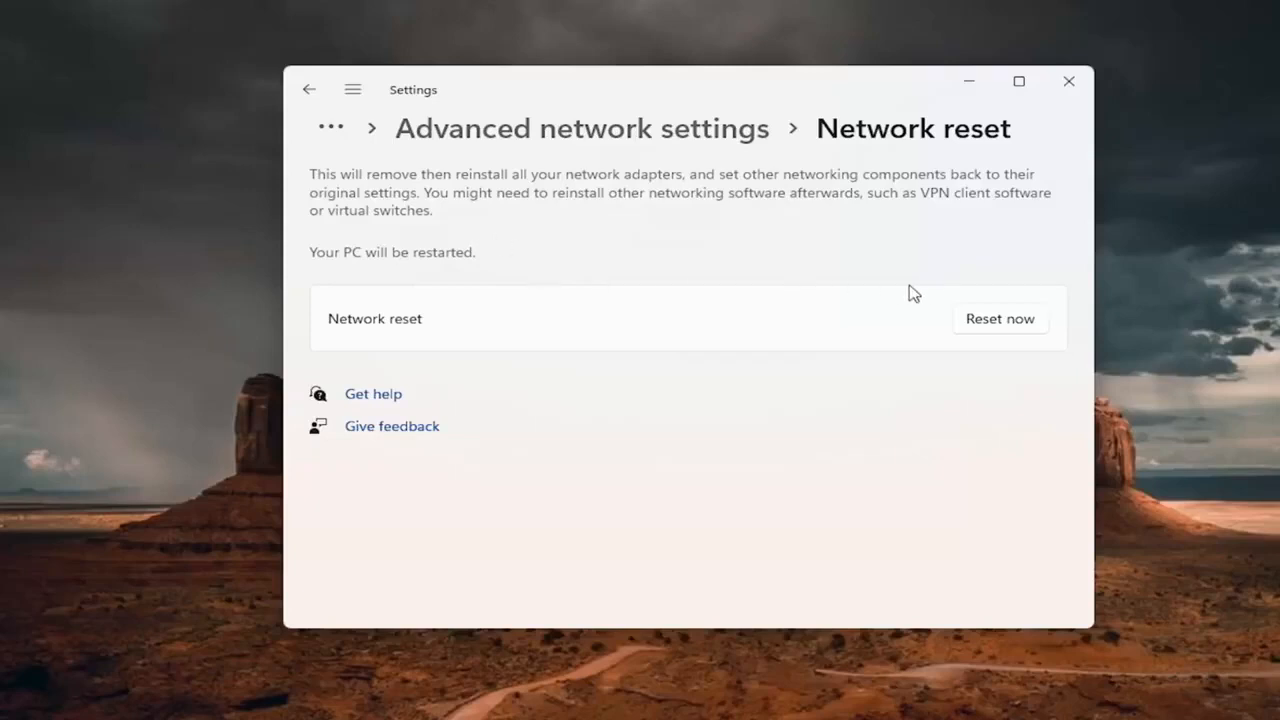
Step: Run Network reset, confirm with Yes, and dismiss the five-minute sign-out notice
{"action": "left_click", "coordinate": [1000, 318]}
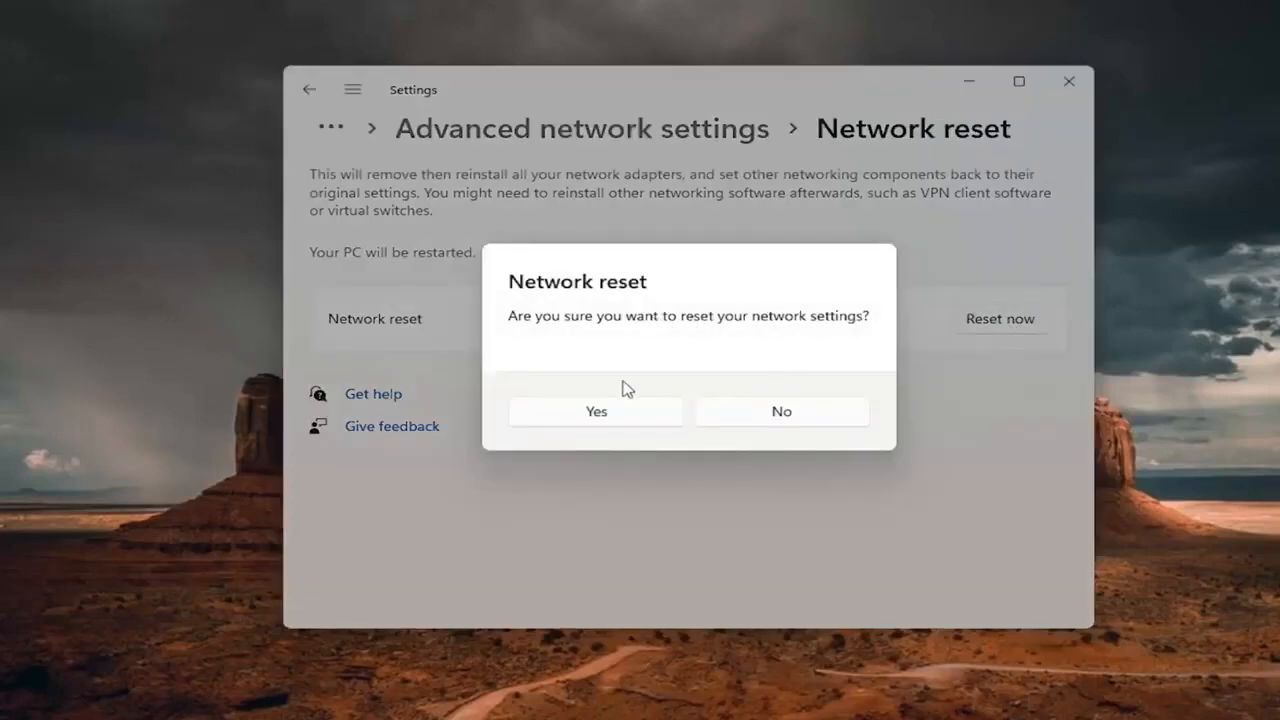
{"action": "left_click", "coordinate": [781, 411]}
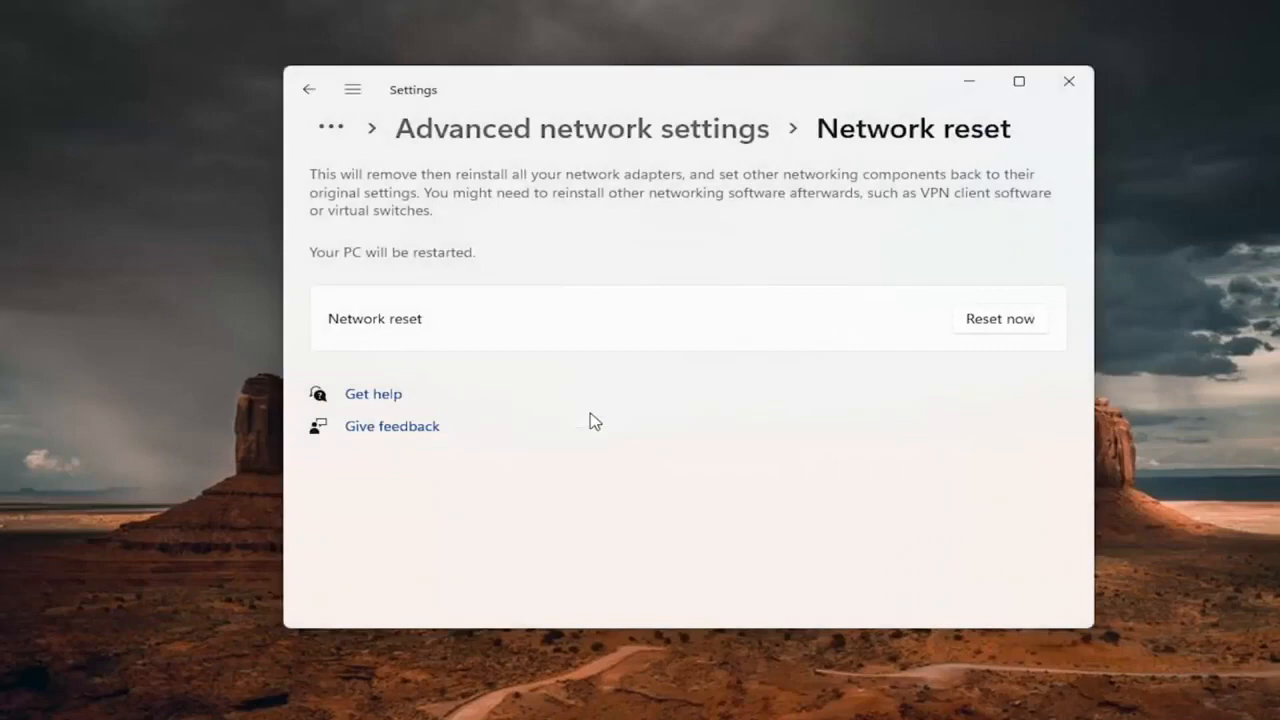
{"action": "left_click", "coordinate": [999, 318]}
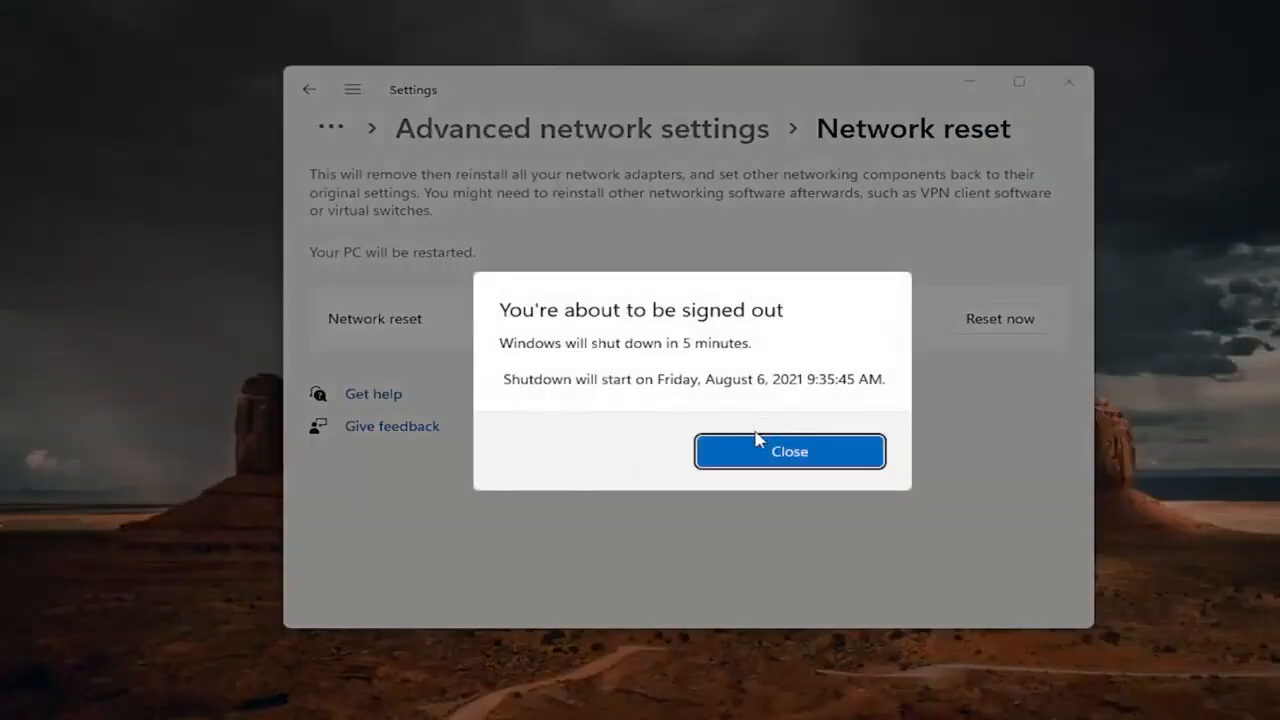
{"action": "left_click", "coordinate": [789, 451]}
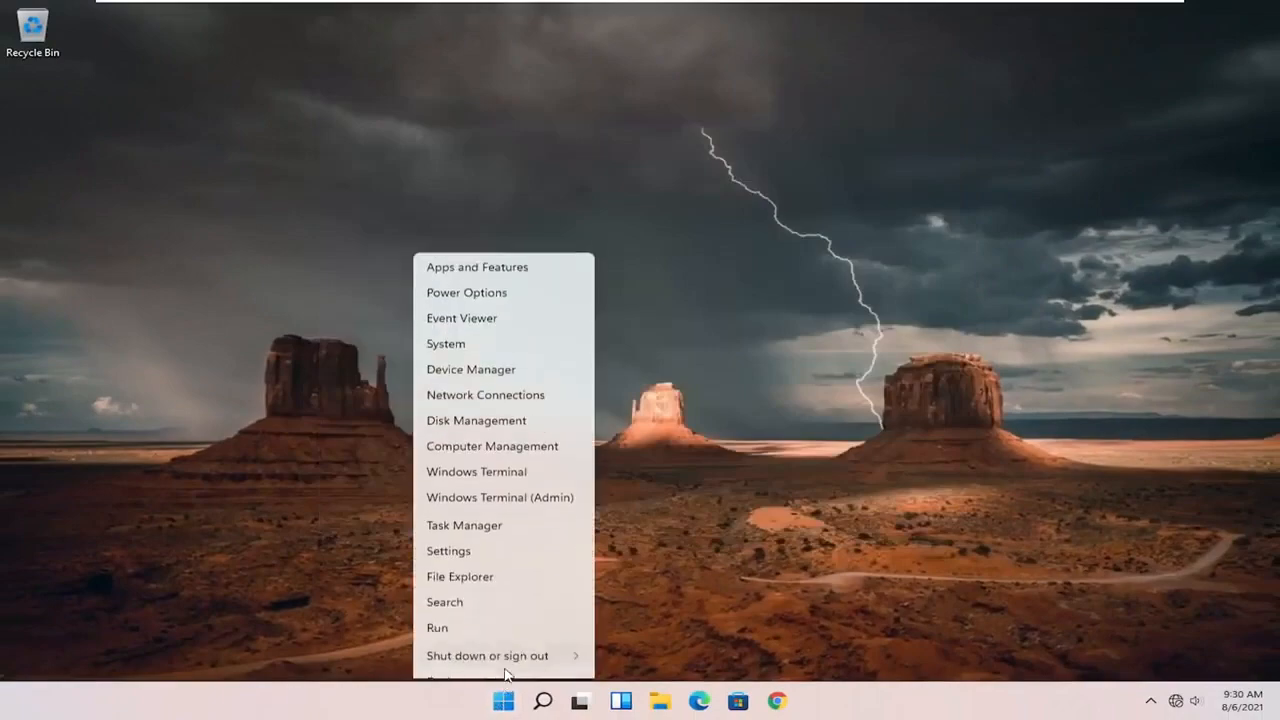
Step: Dismiss the Win+X menu and search Windows for 'control panel'
{"action": "left_click", "coordinate": [487, 655]}
{"action": "type", "text": "control panel"}
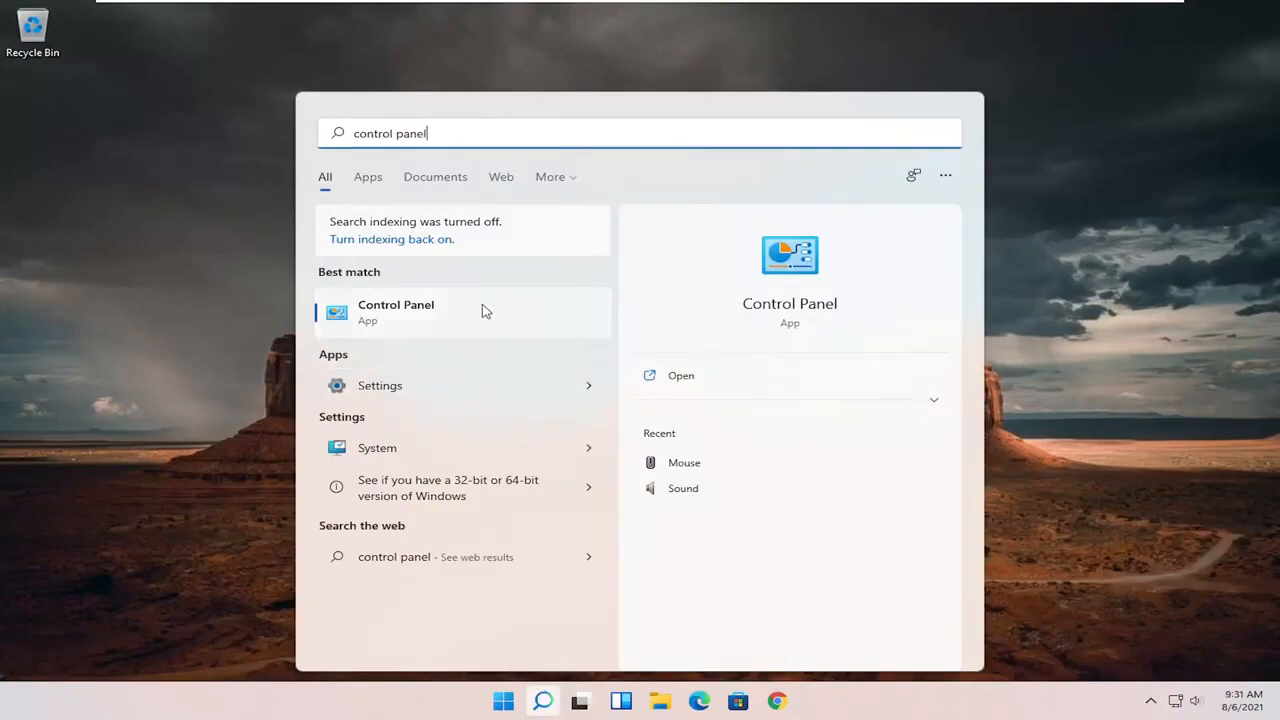
Step: Open Control Panel's Network and Sharing Center and view the Ethernet0 Status window
{"action": "left_click", "coordinate": [396, 311]}
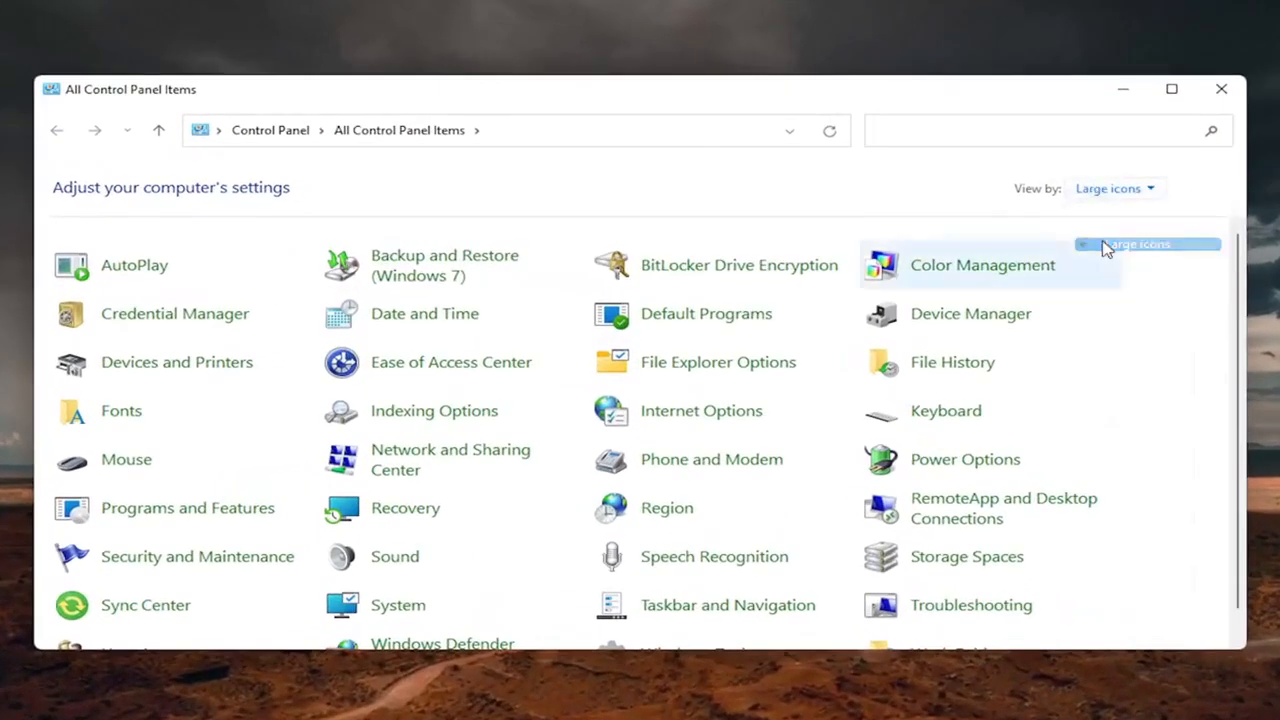
{"action": "mouse_move", "coordinate": [451, 459]}
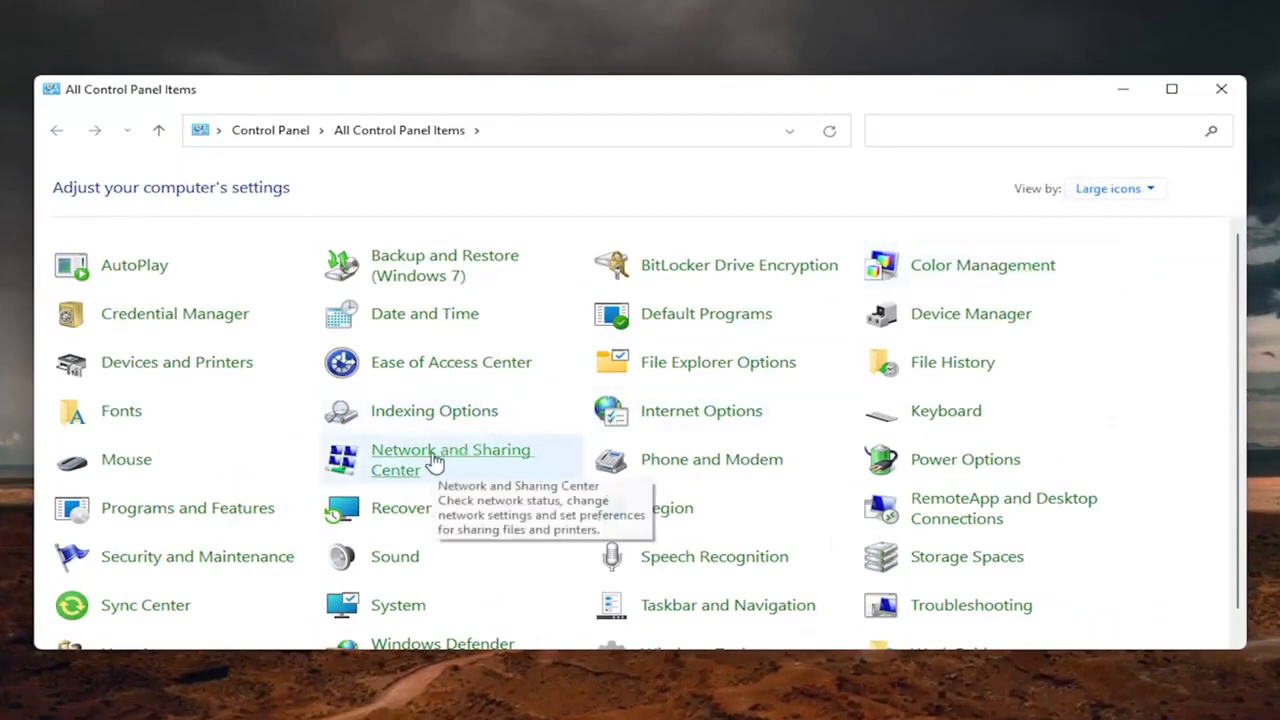
{"action": "left_click", "coordinate": [451, 459]}
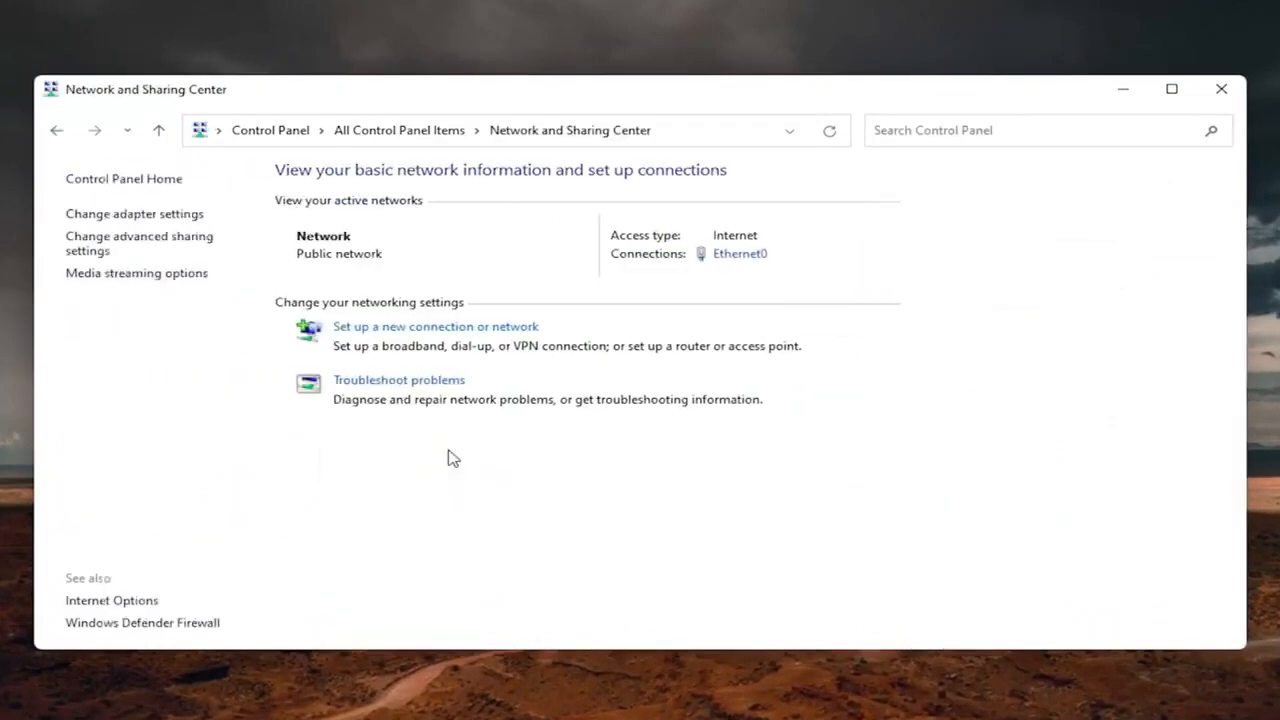
{"action": "mouse_move", "coordinate": [847, 294]}
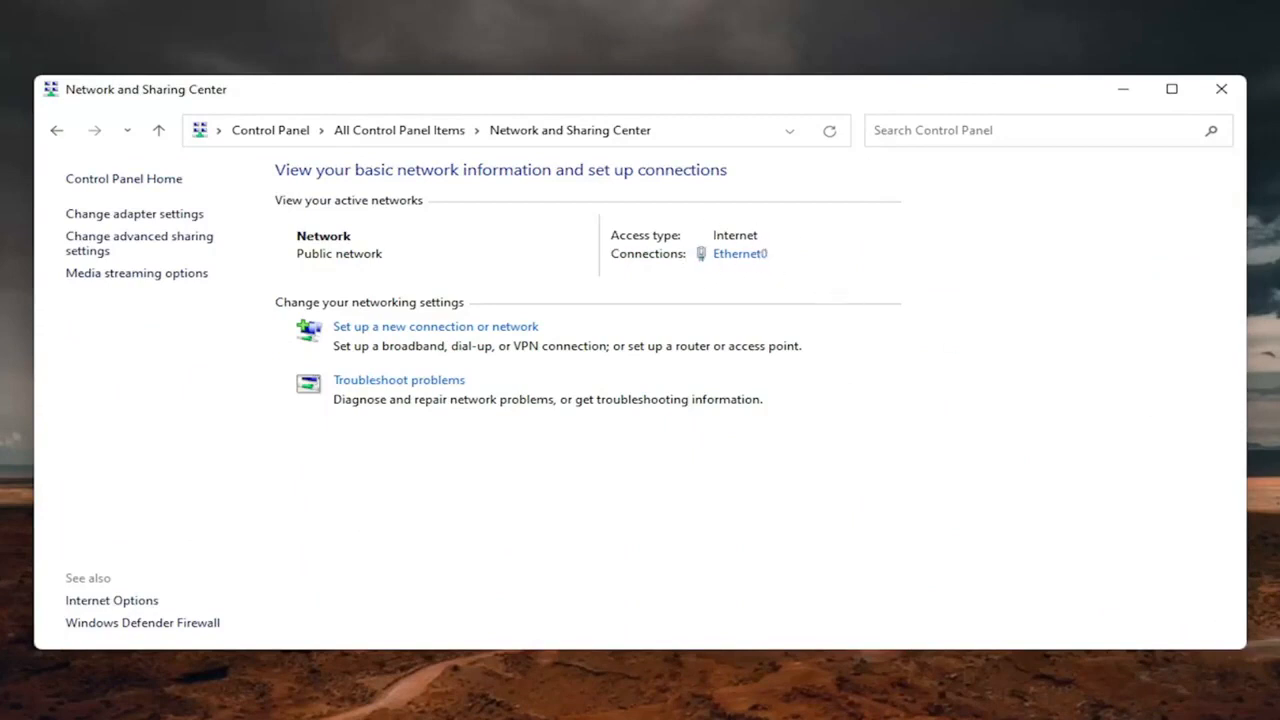
{"action": "mouse_move", "coordinate": [727, 257]}
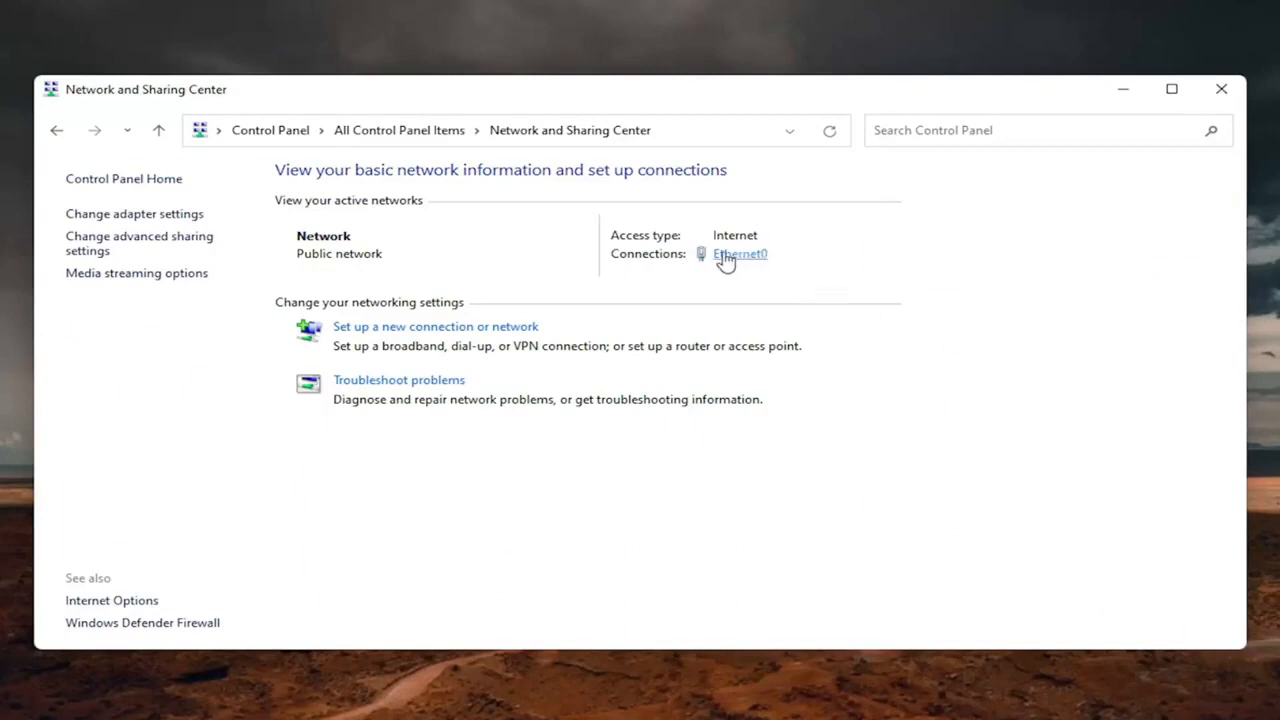
{"action": "left_click", "coordinate": [739, 253]}
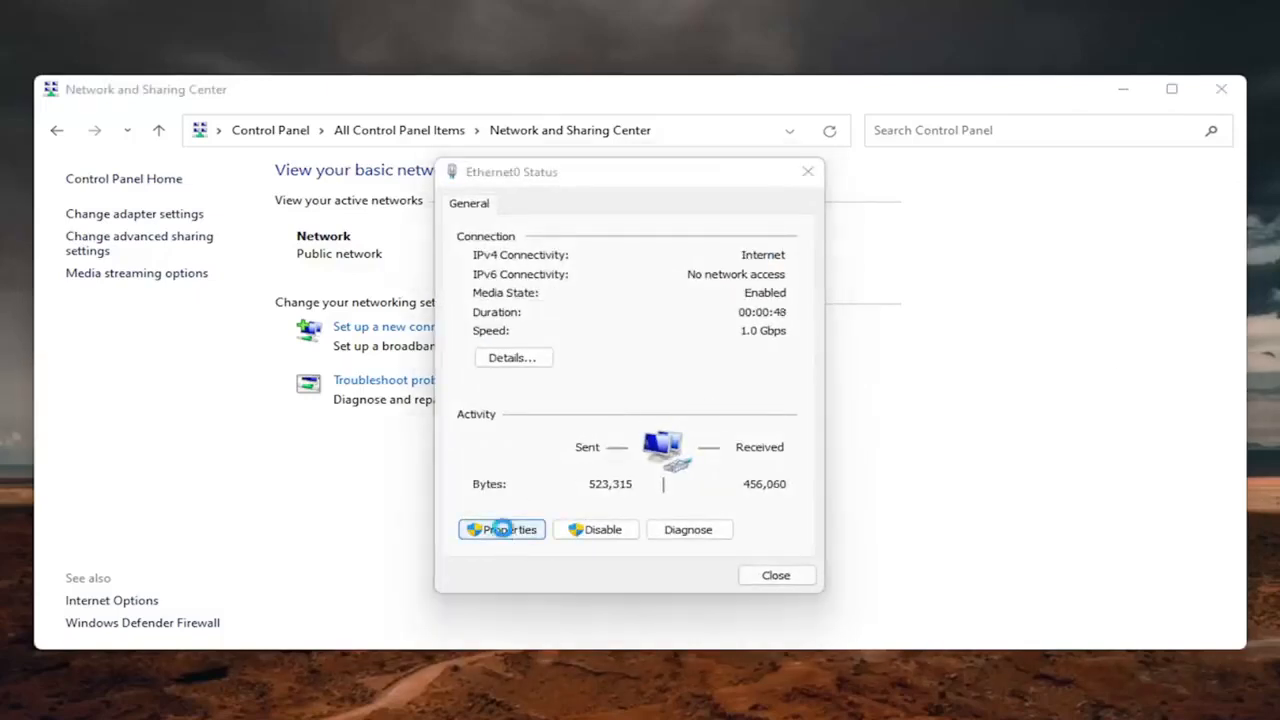
Step: Set Ethernet0's IPv4 DNS to 8.8.8.8 and 8.8.4.4 with validation, and save
{"action": "left_click", "coordinate": [501, 529]}
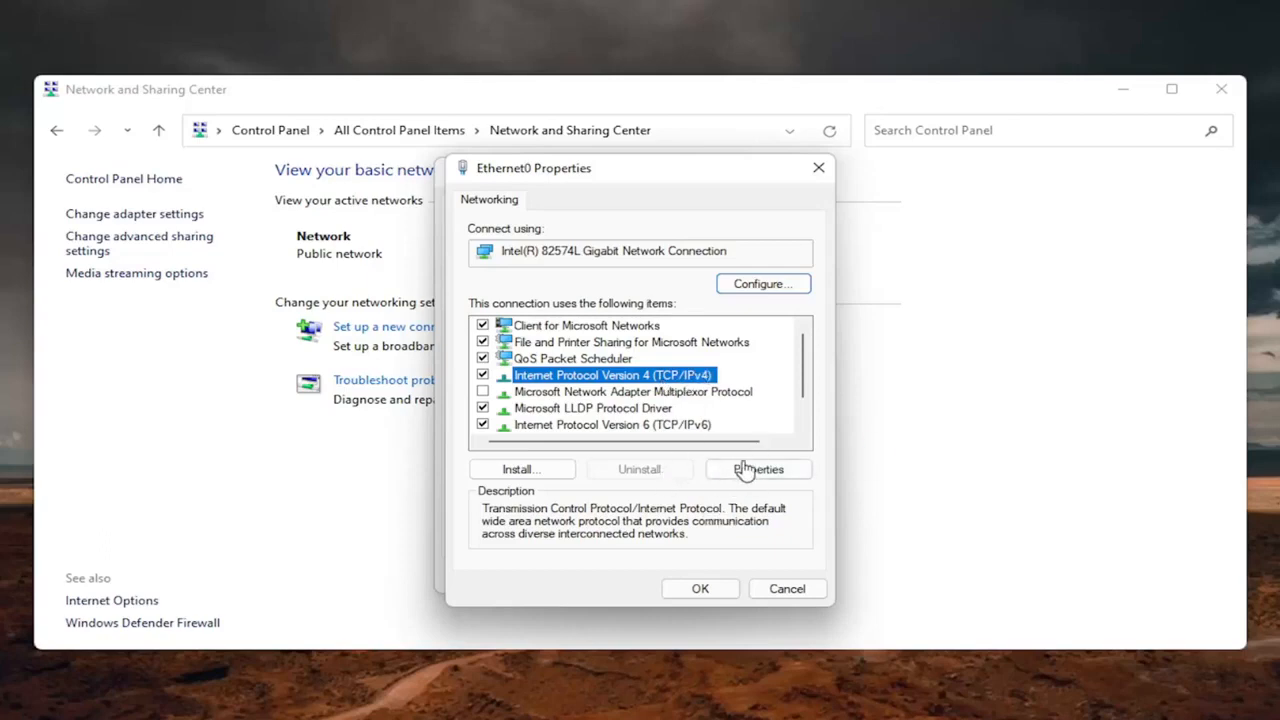
{"action": "left_click", "coordinate": [758, 469]}
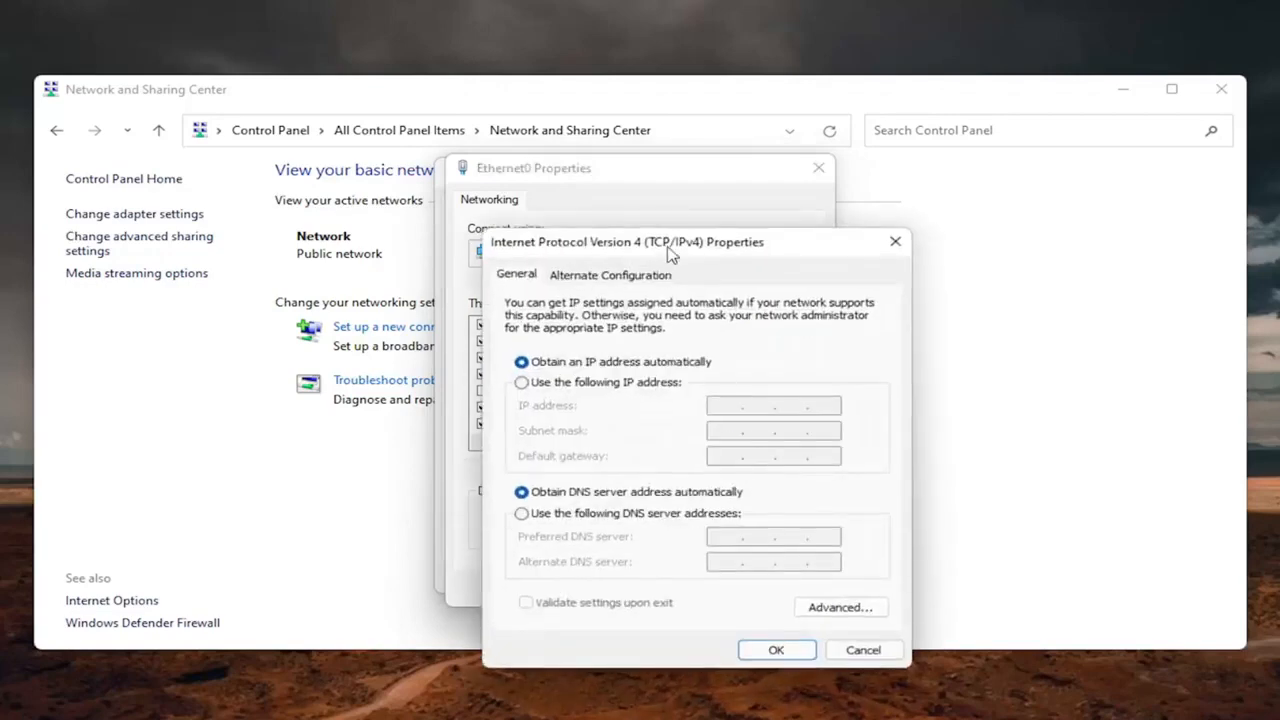
{"action": "left_click_drag", "start_coordinate": [627, 241], "coordinate": [583, 152]}
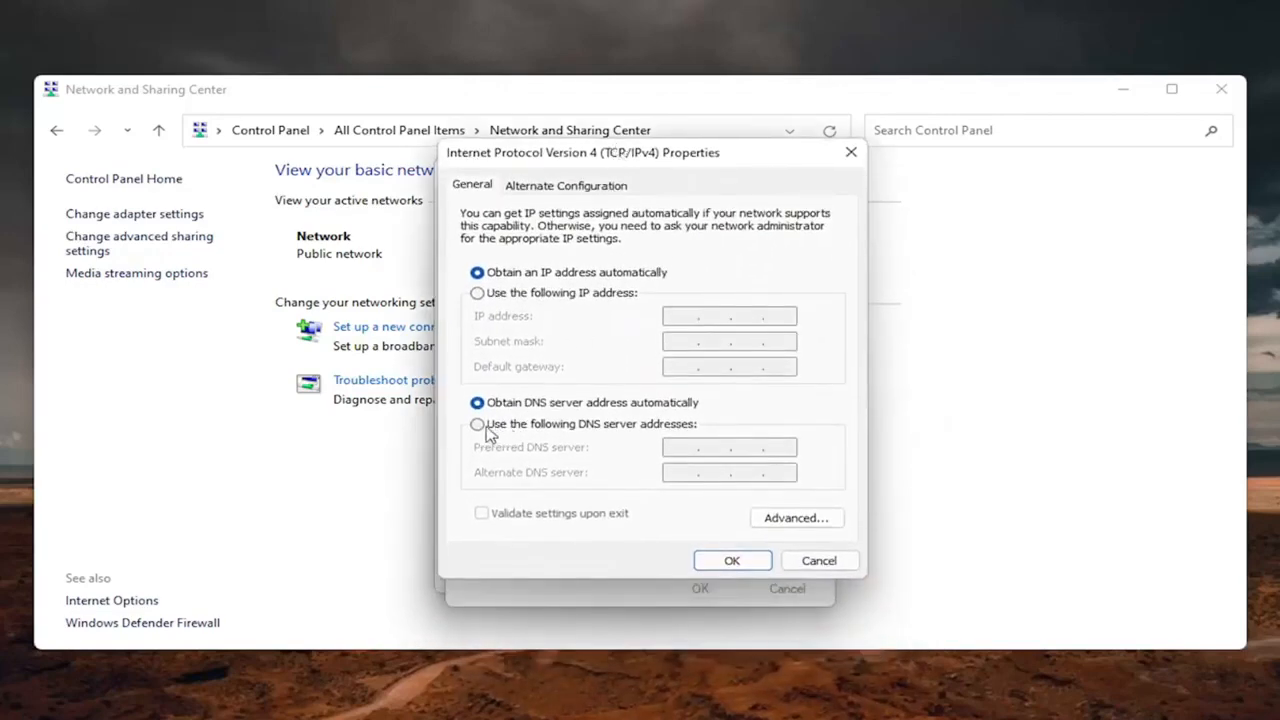
{"action": "left_click", "coordinate": [477, 423]}
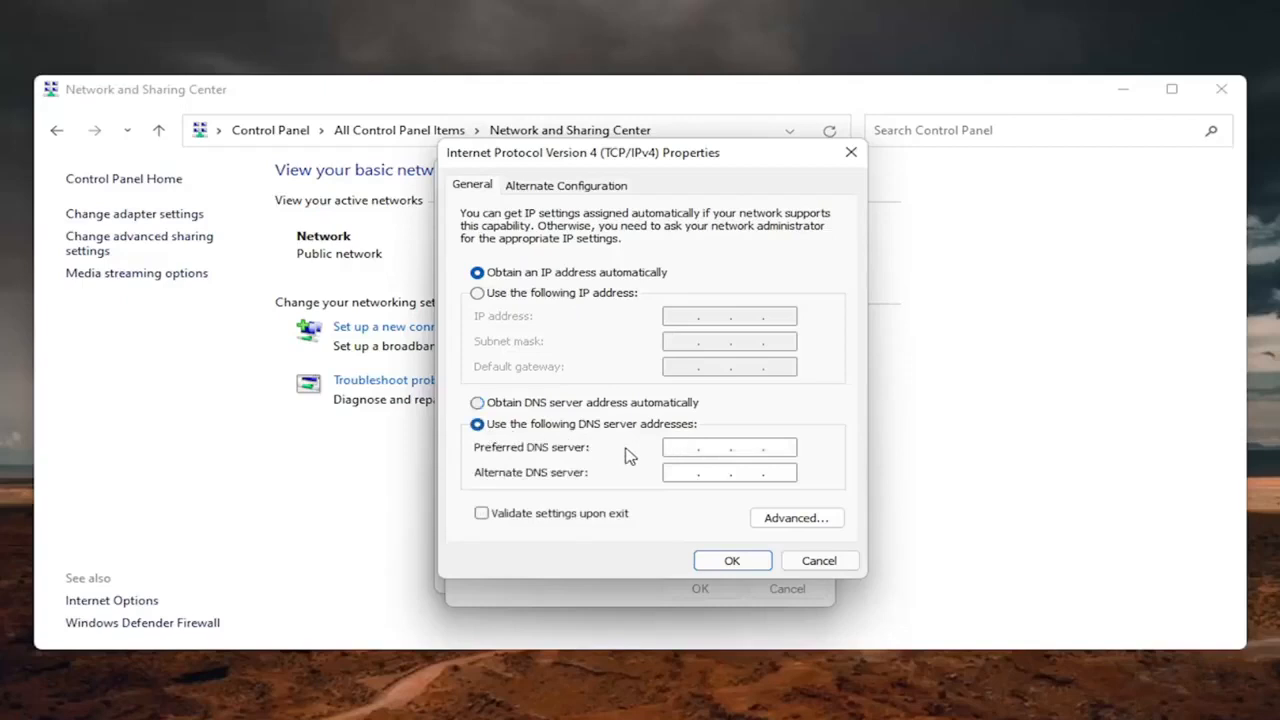
{"action": "type", "text": "8 . 8 . 8 ."}
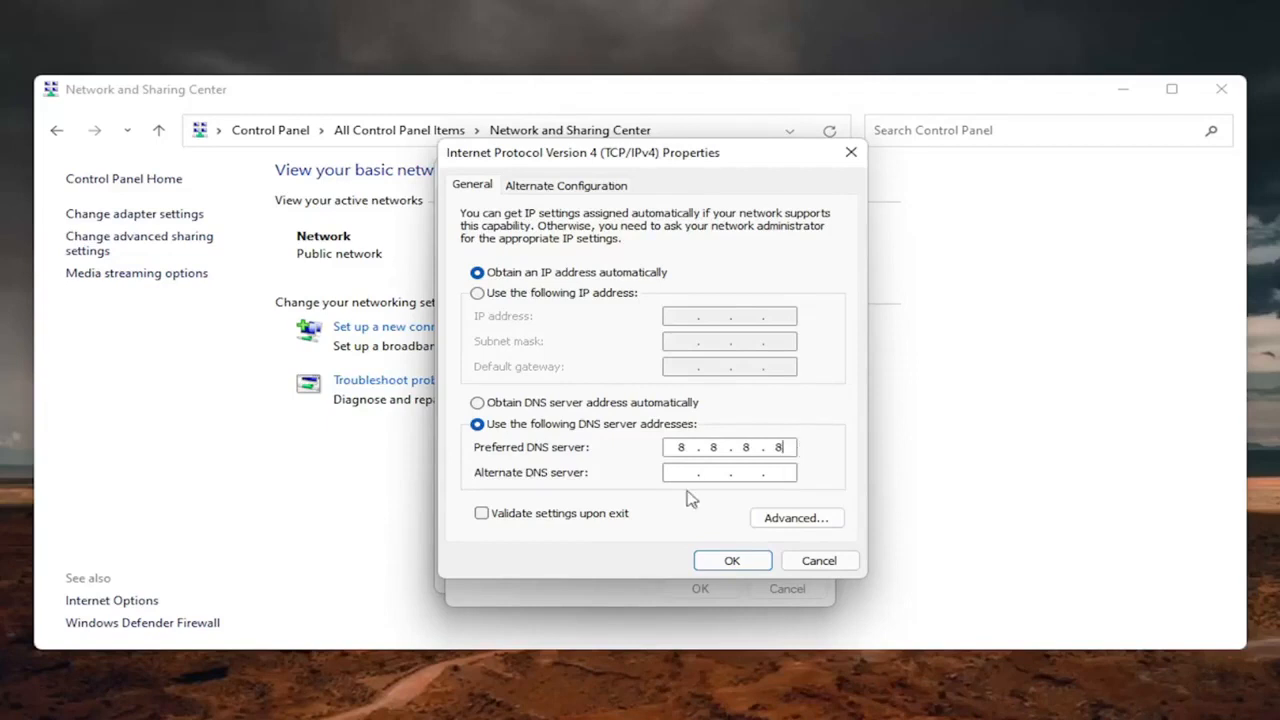
{"action": "type", "text": "8.8.4."}
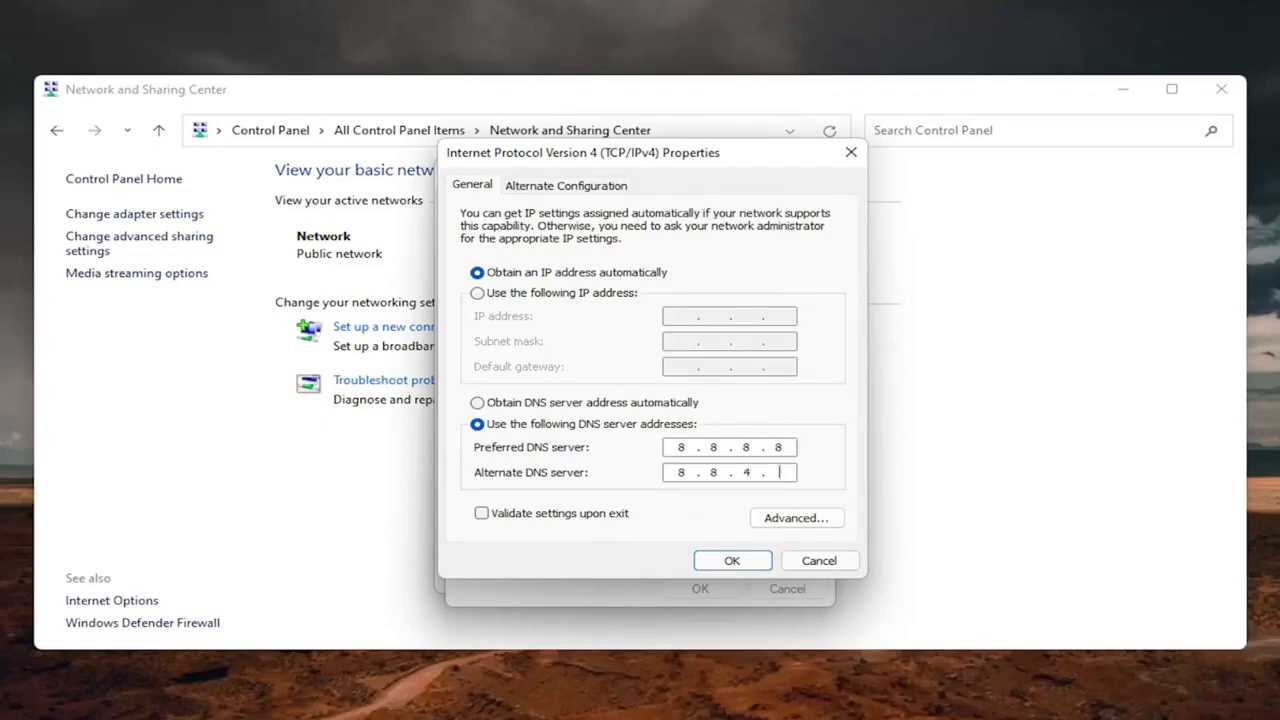
{"action": "type", "text": "4"}
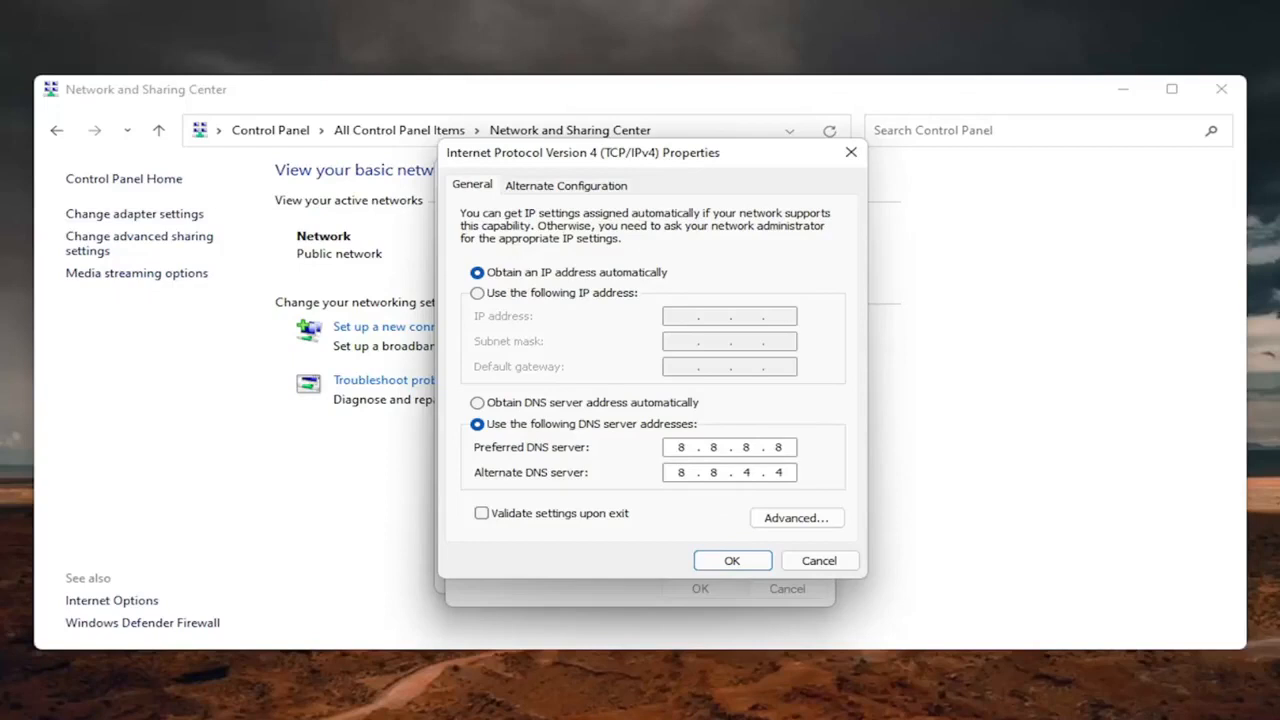
{"action": "left_click", "coordinate": [481, 512]}
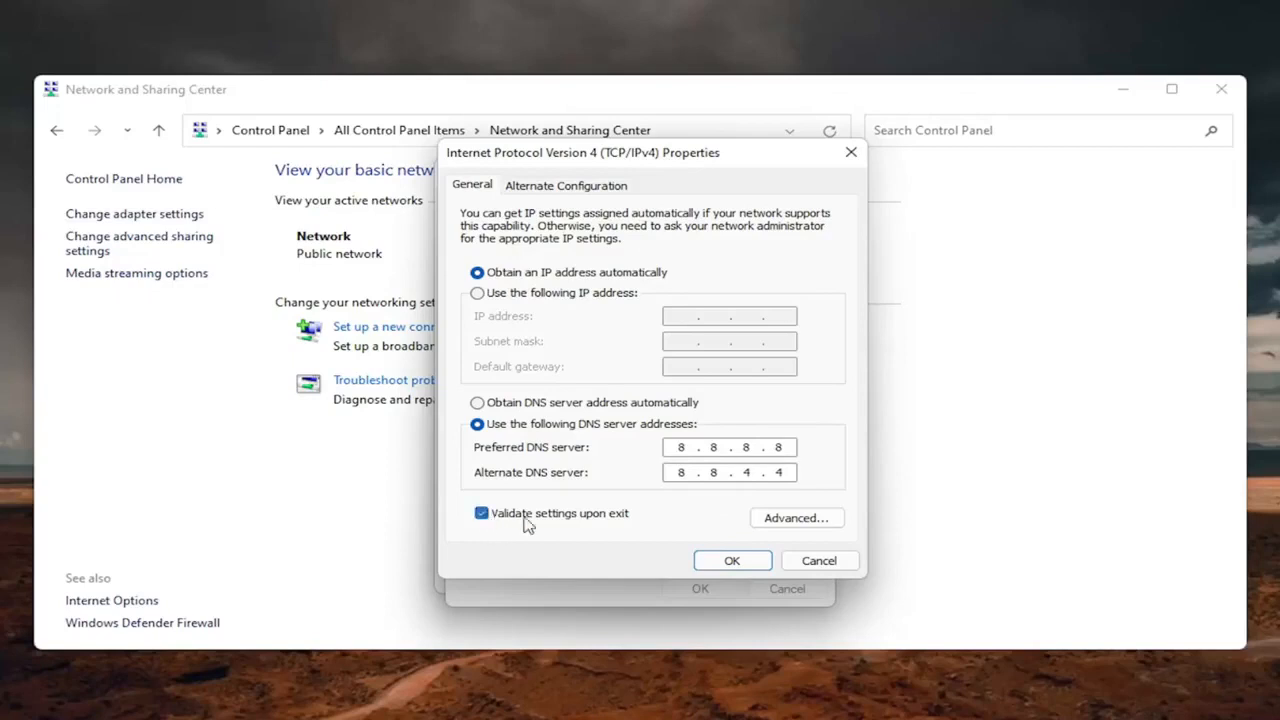
{"action": "left_click", "coordinate": [731, 560]}
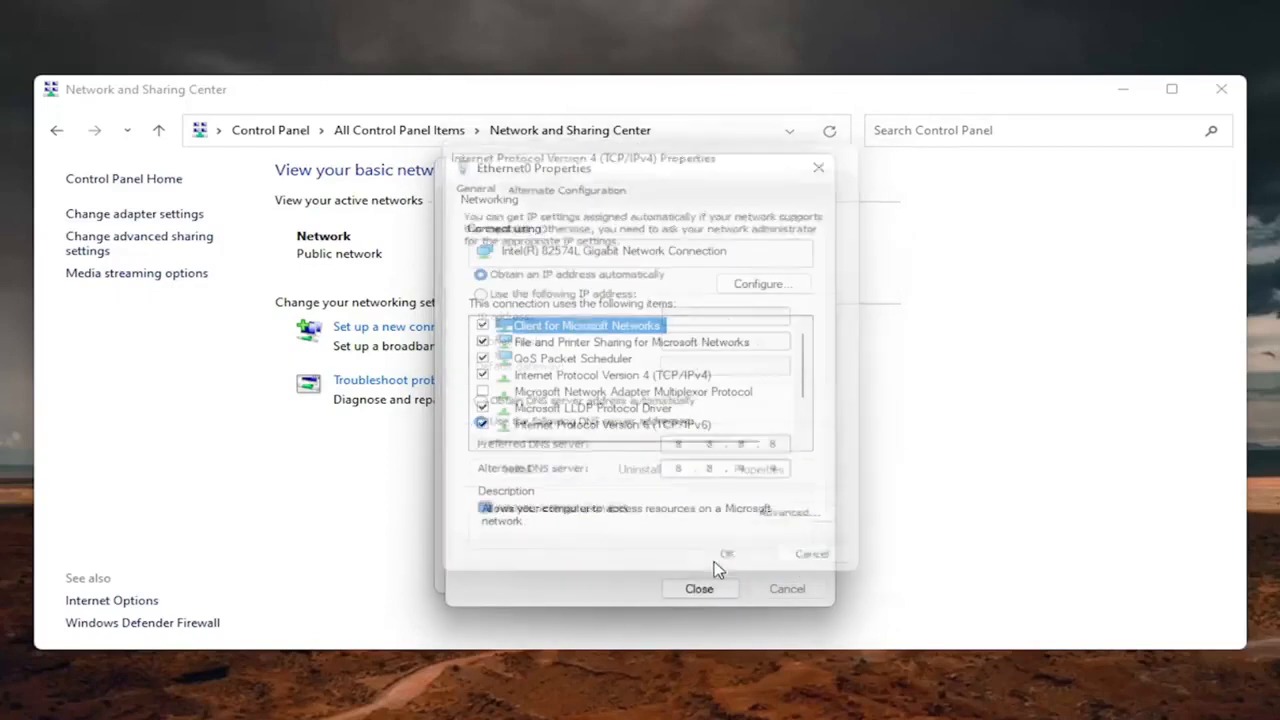
{"action": "left_click", "coordinate": [699, 588]}
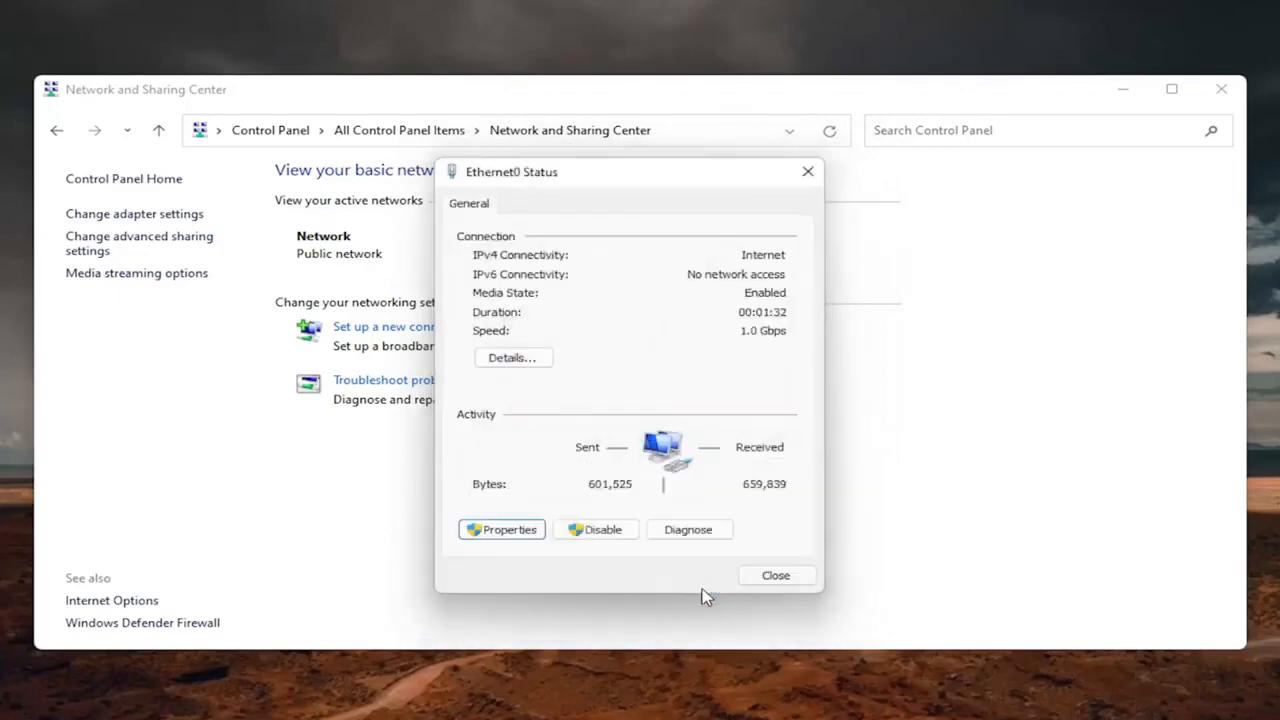
Step: Dismiss diagnostics, recheck IPv4 DNS 8.8.8.8/8.8.4.4, and close all network windows
{"action": "left_click", "coordinate": [688, 529]}
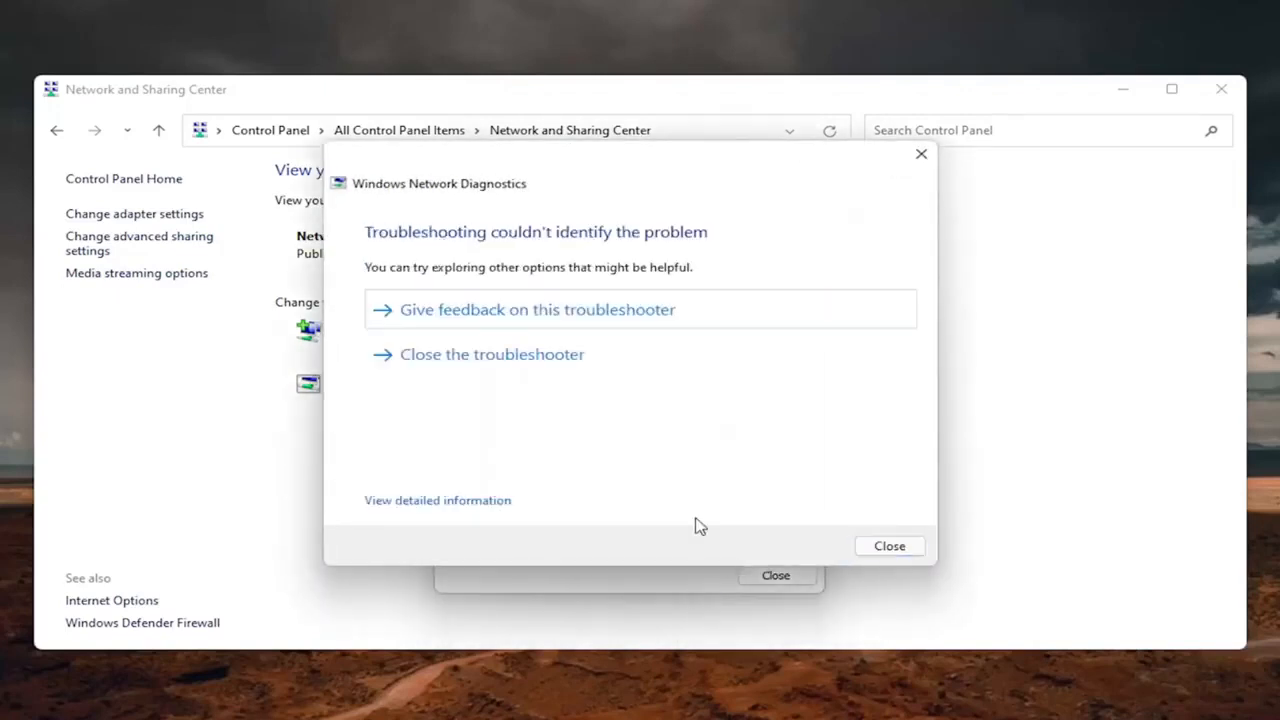
{"action": "left_click", "coordinate": [888, 545]}
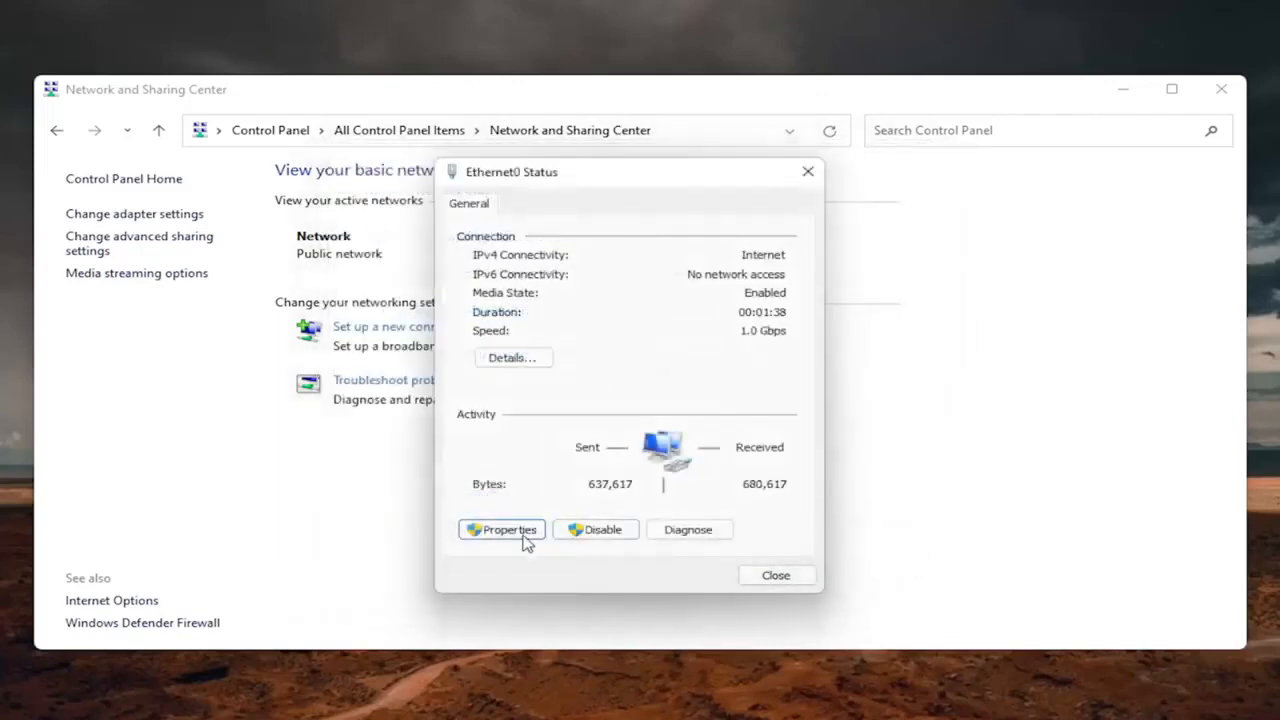
{"action": "left_click", "coordinate": [502, 529]}
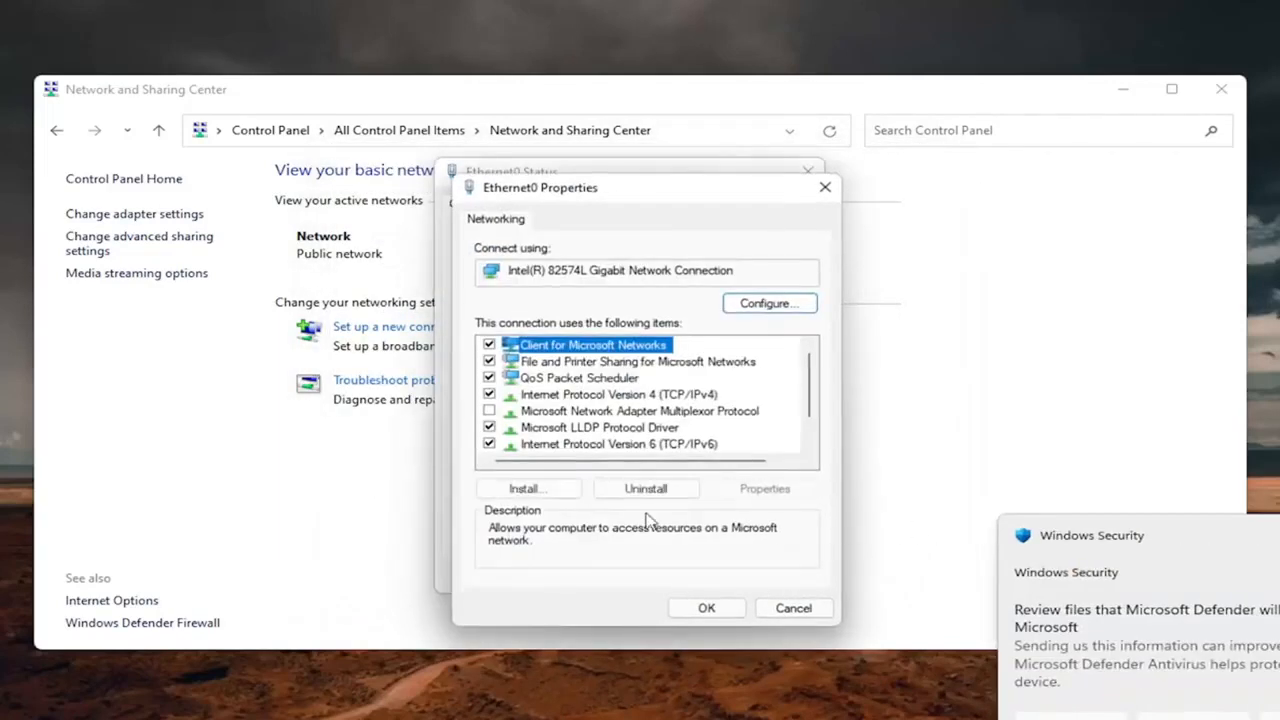
{"action": "left_click", "coordinate": [619, 394]}
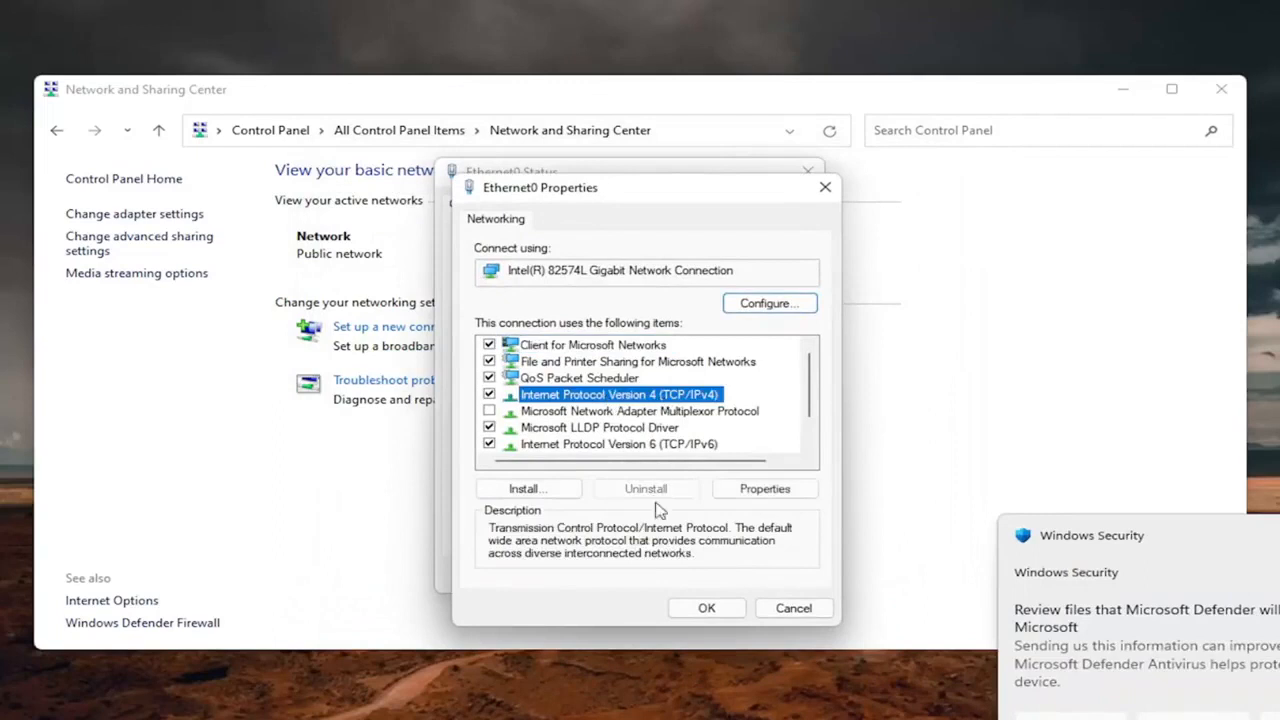
{"action": "left_click", "coordinate": [764, 488]}
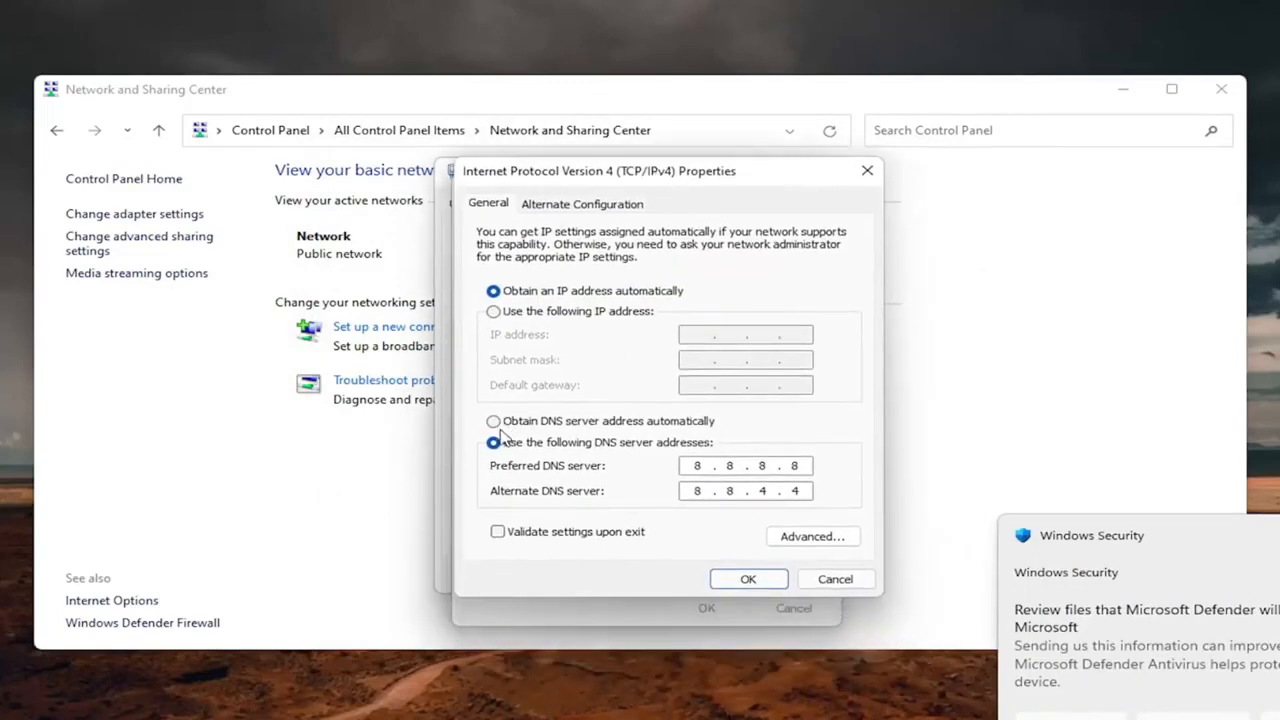
{"action": "left_click", "coordinate": [493, 420]}
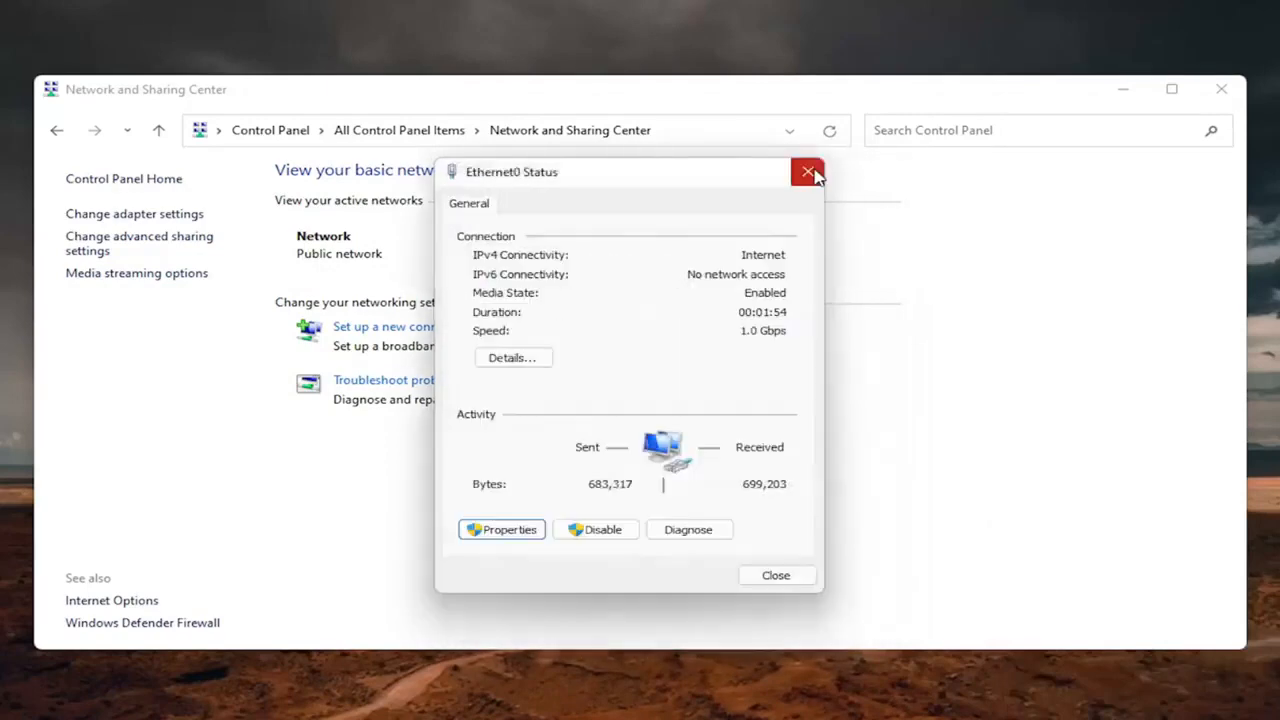
{"action": "left_click", "coordinate": [807, 171]}
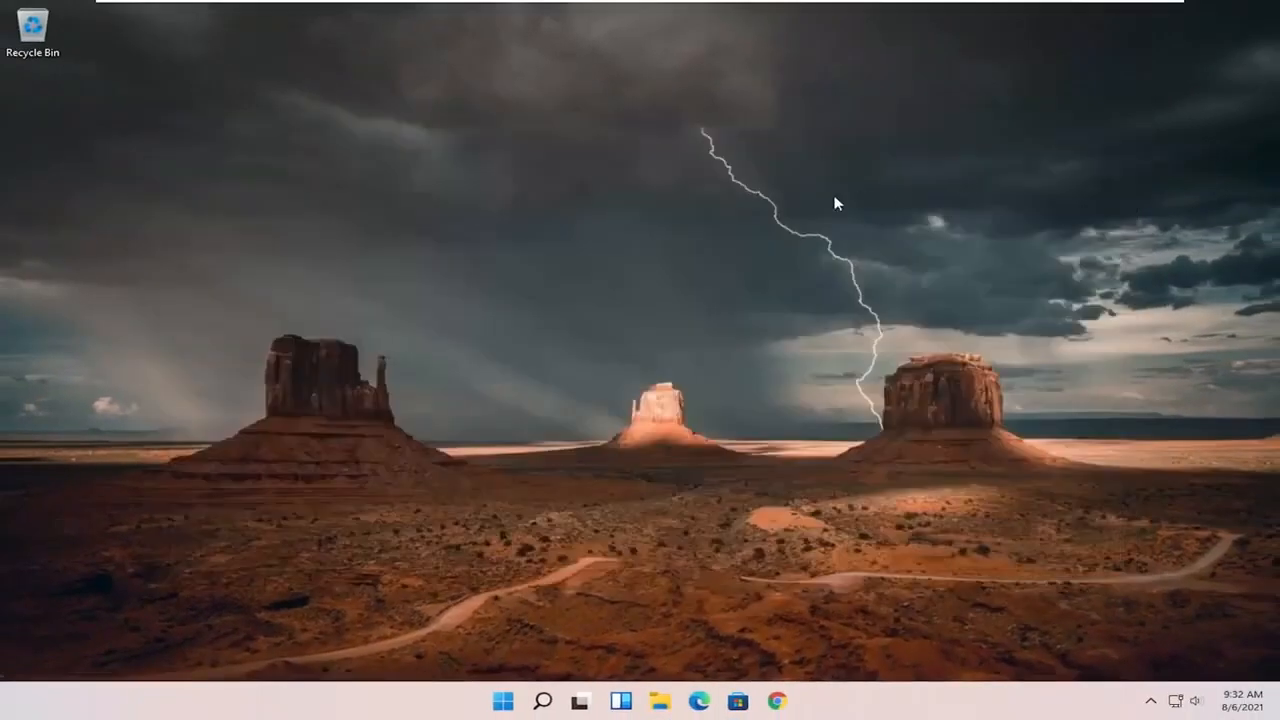
{"action": "mouse_move", "coordinate": [745, 215]}
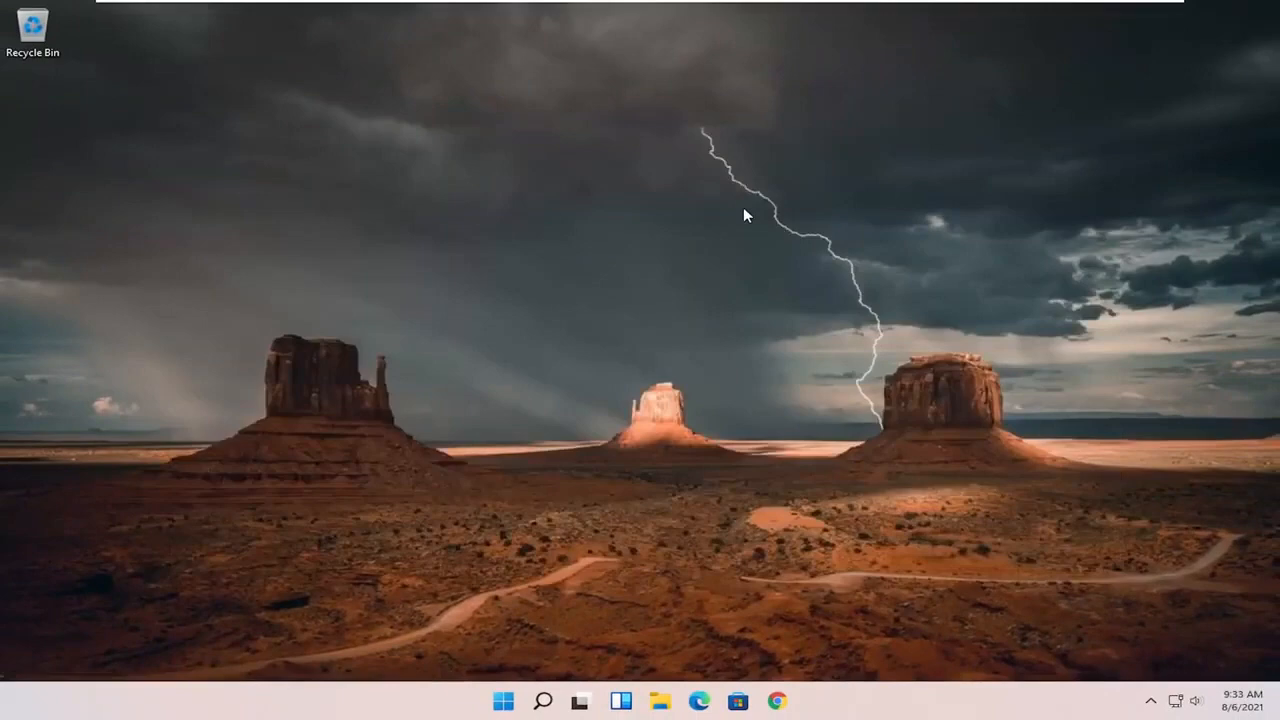